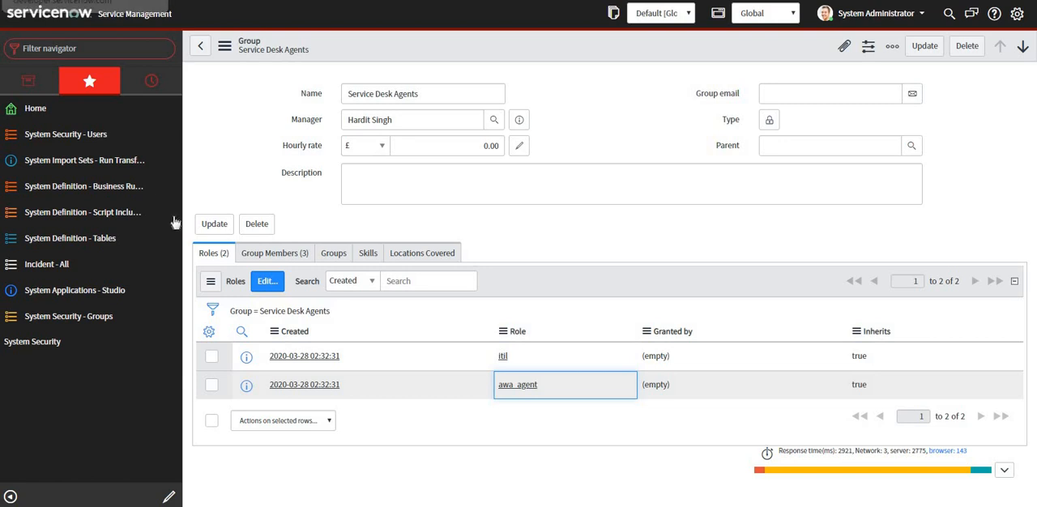
pyautogui.moveTo(170, 213)
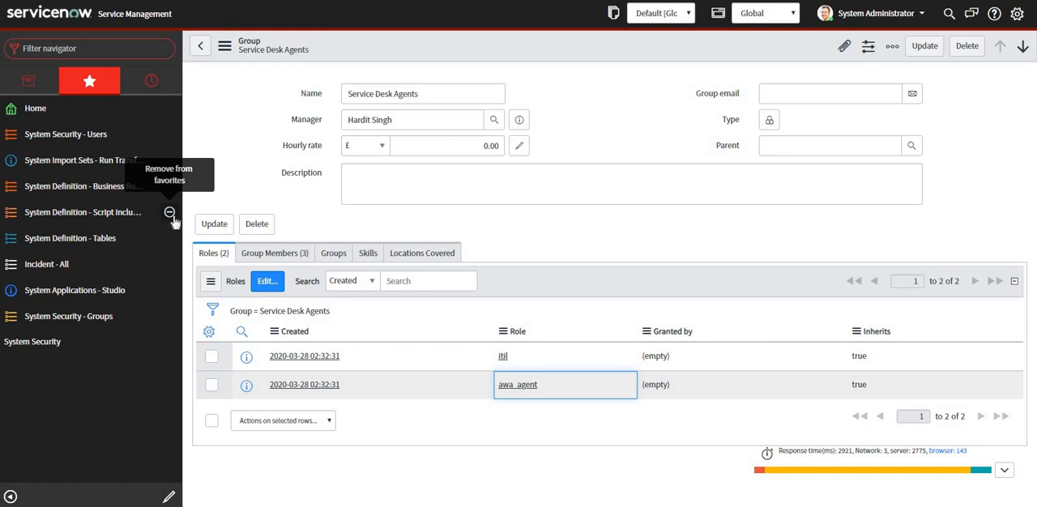
pyautogui.moveTo(450, 110)
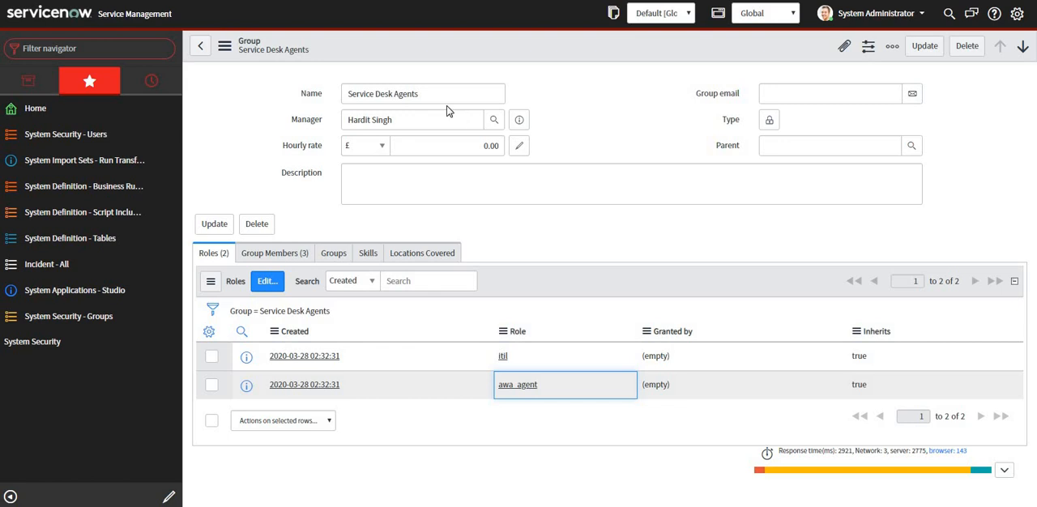
# Step: Show the Group Members list of Service Desk Agents: David Loo, Abel Tuter, Hardit Singh
pyautogui.click(421, 94)
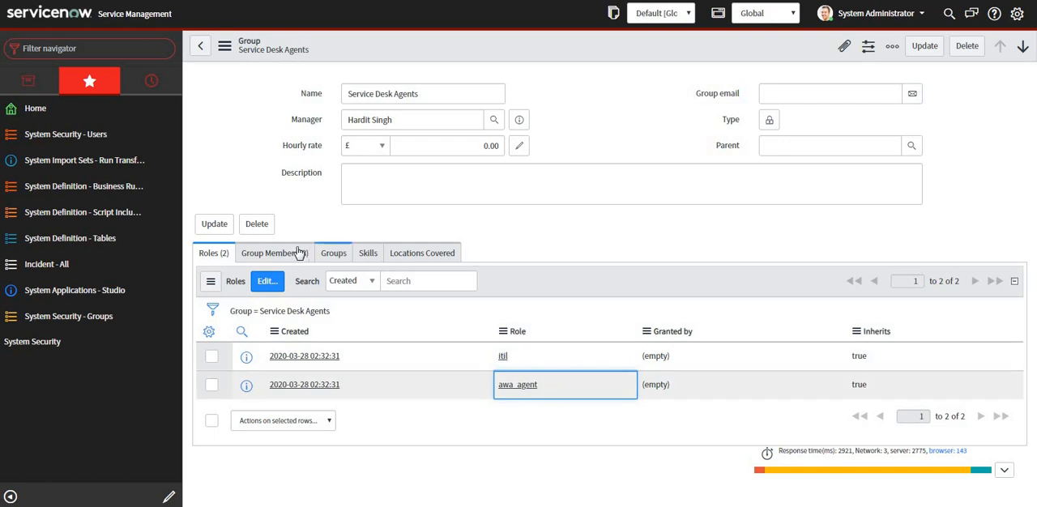
pyautogui.click(274, 252)
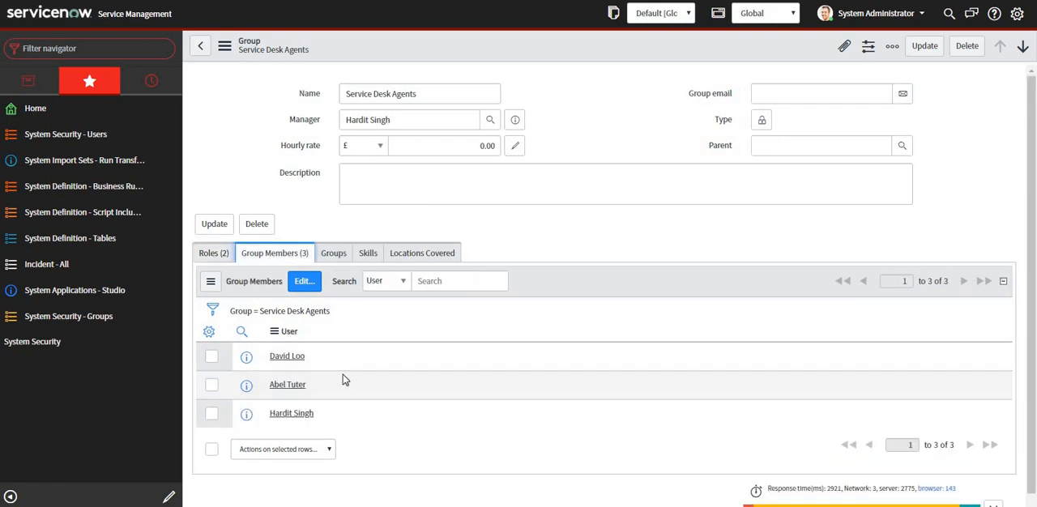
pyautogui.moveTo(350, 412)
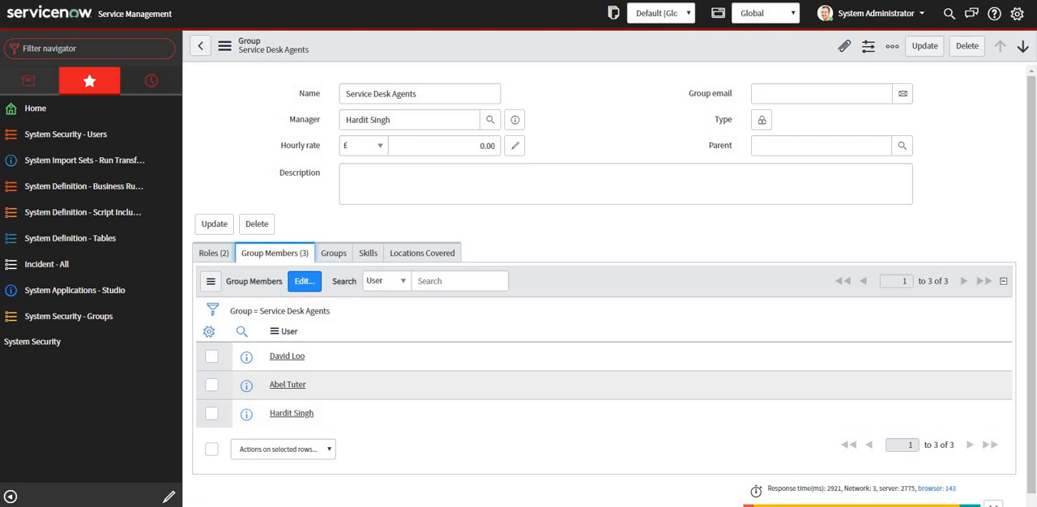
# Step: Open Chat Setup, set Global Fulfiller UI to Agent Workspace, and filter for Advanced Work Assignment
pyautogui.write('chat se')
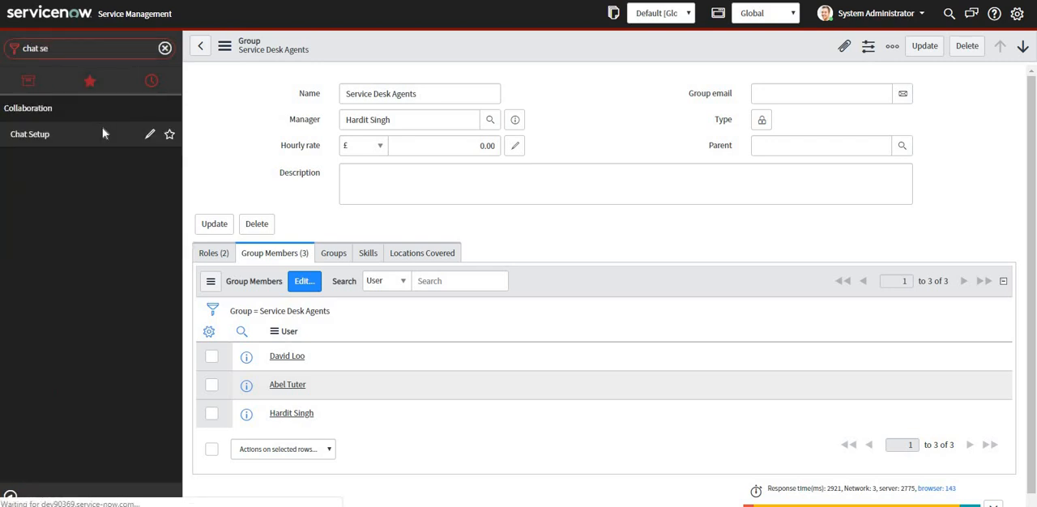
pyautogui.click(30, 133)
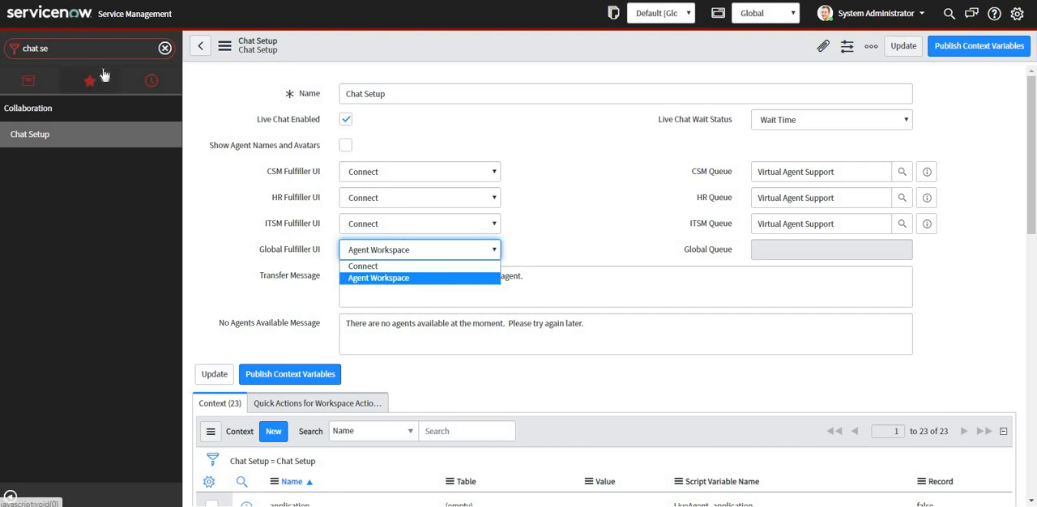
pyautogui.click(377, 278)
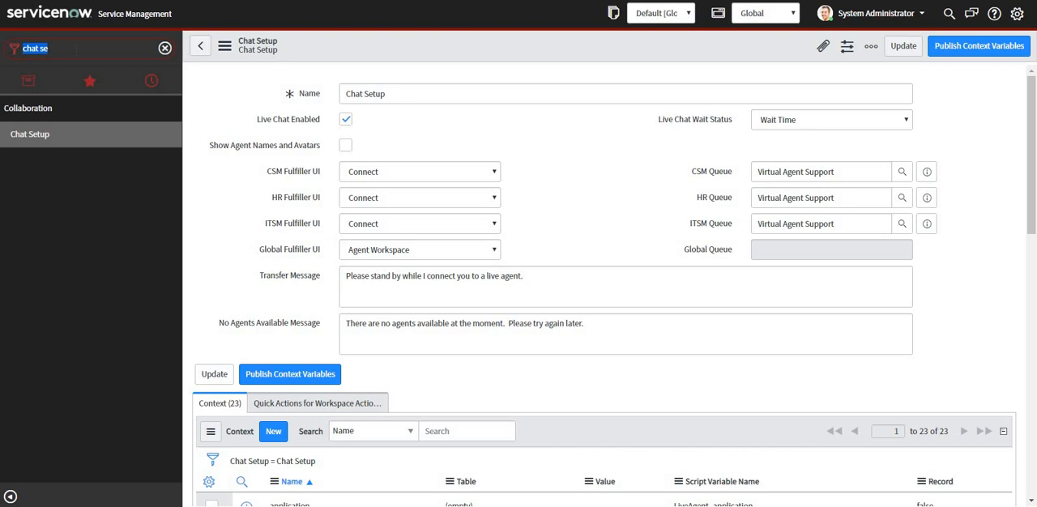
pyautogui.write('advanced w')
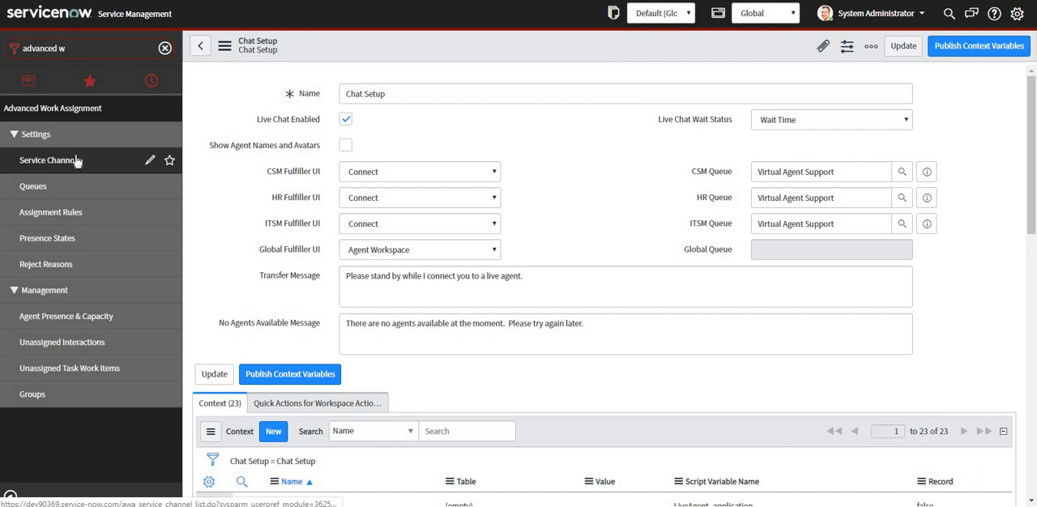
# Step: View the Service Channels list, then the Advanced Work Assignment Queues list
pyautogui.click(47, 159)
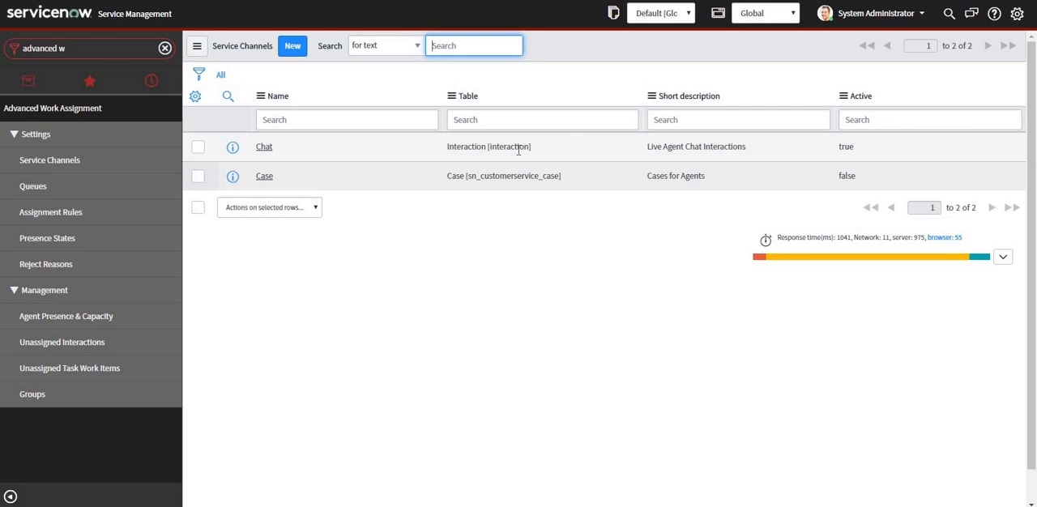
pyautogui.moveTo(348, 159)
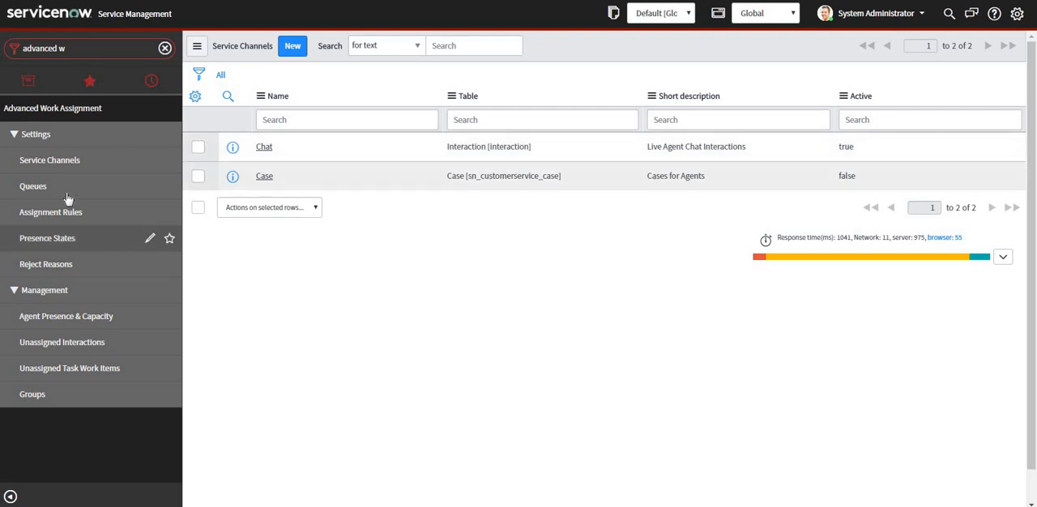
pyautogui.click(33, 186)
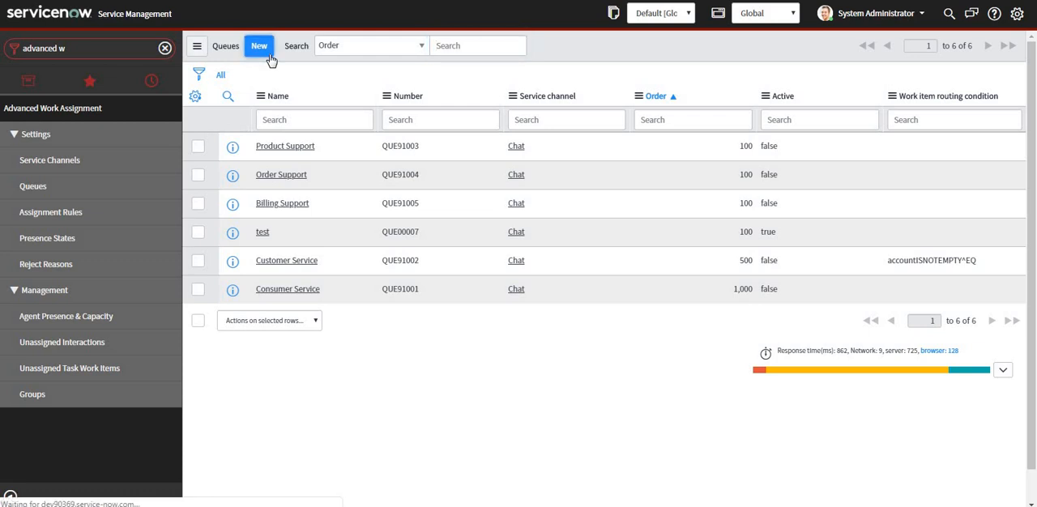
# Step: Create and submit a queue named Service Desk Queue on the Chat channel with a filter condition row
pyautogui.click(259, 45)
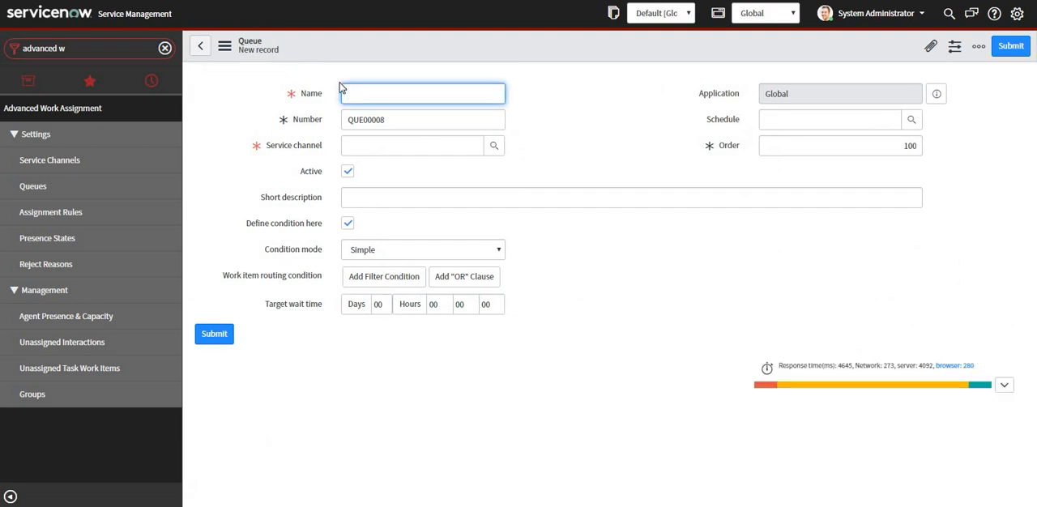
pyautogui.write('Service Desk Q')
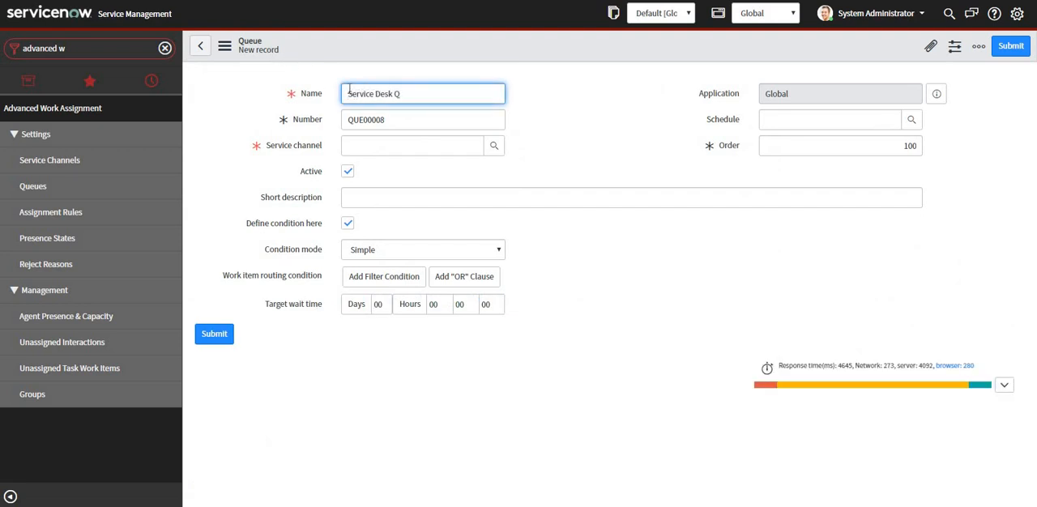
pyautogui.write('ueue')
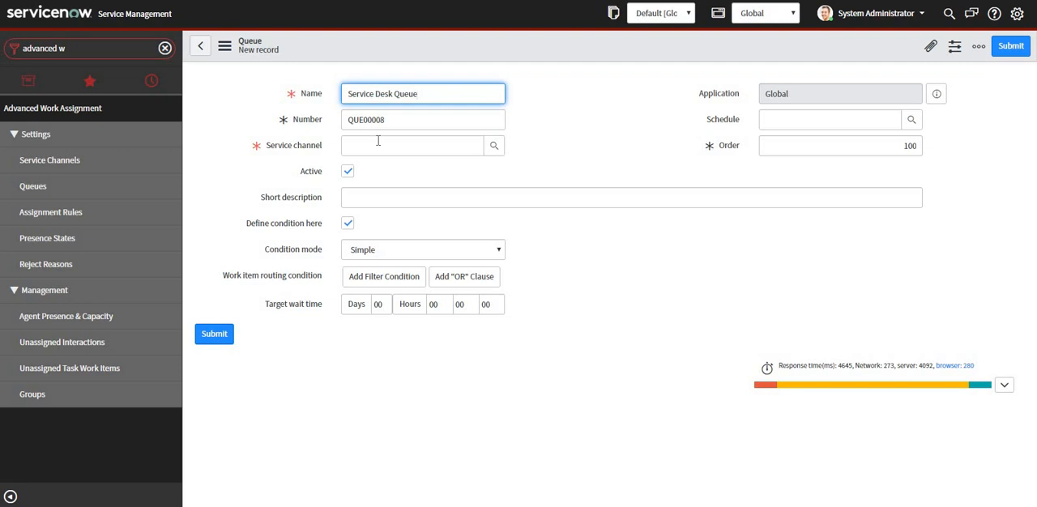
pyautogui.click(411, 146)
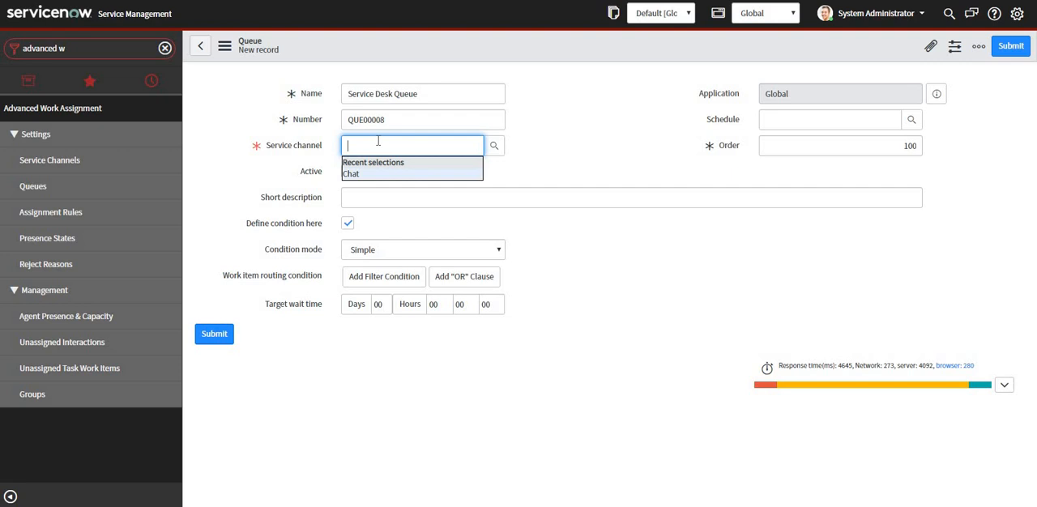
pyautogui.click(350, 173)
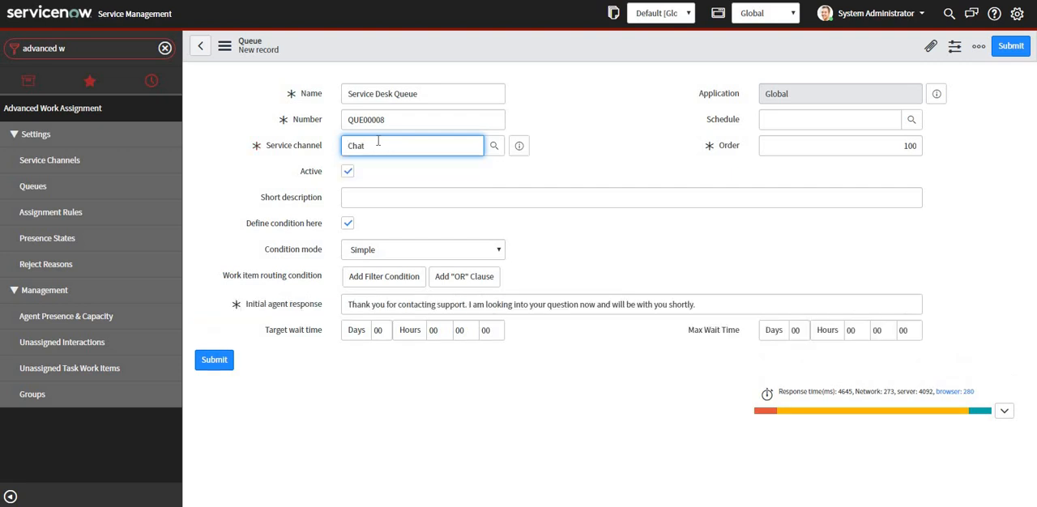
pyautogui.click(382, 275)
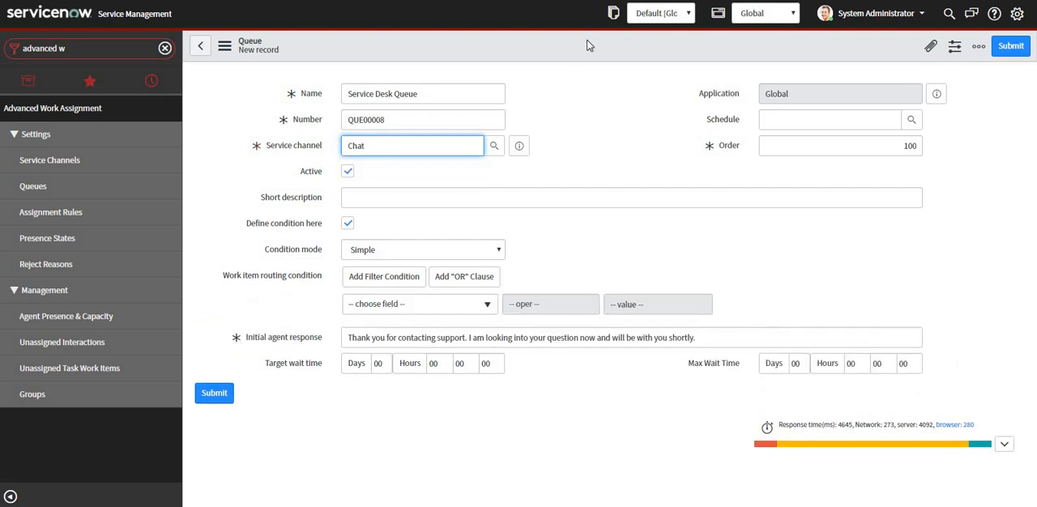
pyautogui.click(214, 392)
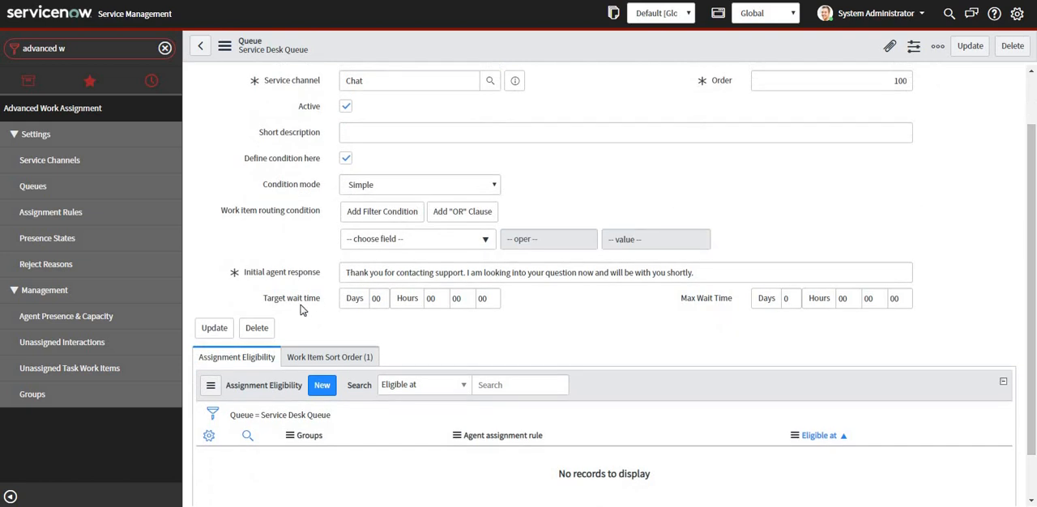
pyautogui.moveTo(702, 315)
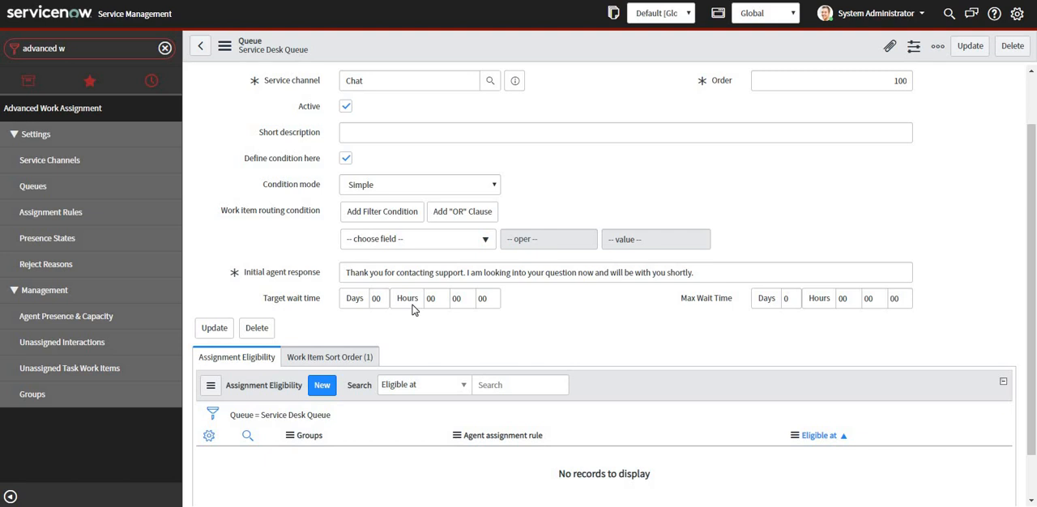
# Step: Set target wait time to 3 minutes and max wait time to 30 seconds, then update the queue
pyautogui.click(431, 298)
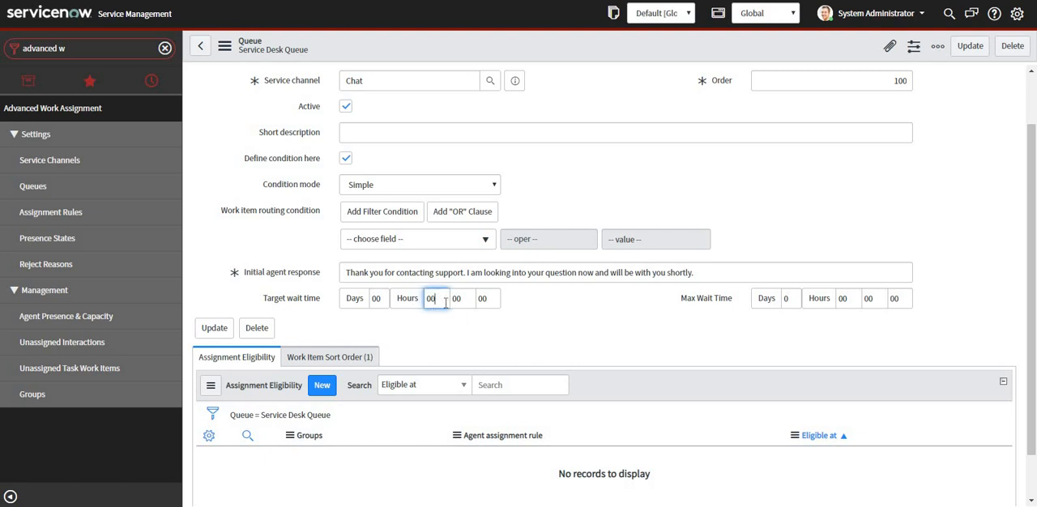
pyautogui.write('03')
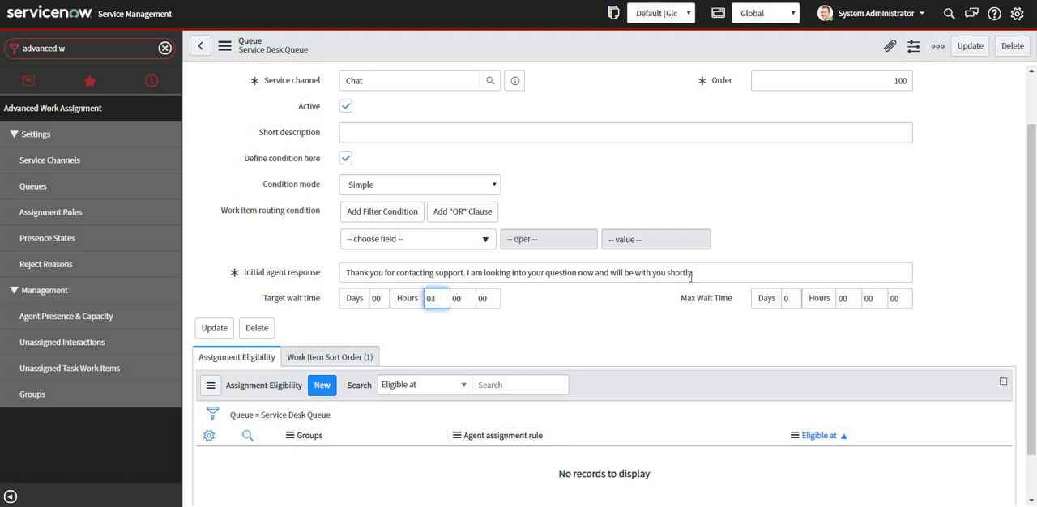
pyautogui.moveTo(707, 298)
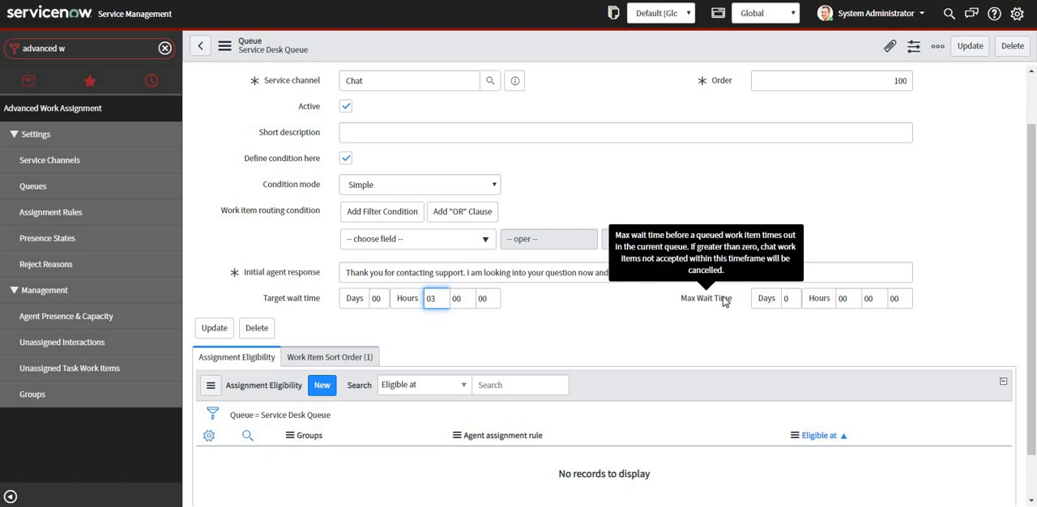
pyautogui.moveTo(874, 298)
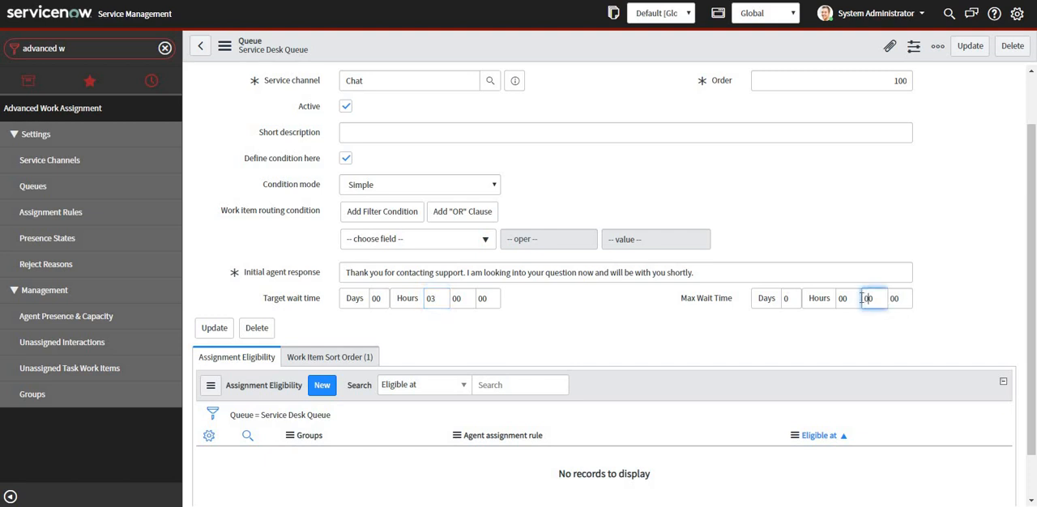
pyautogui.write('30')
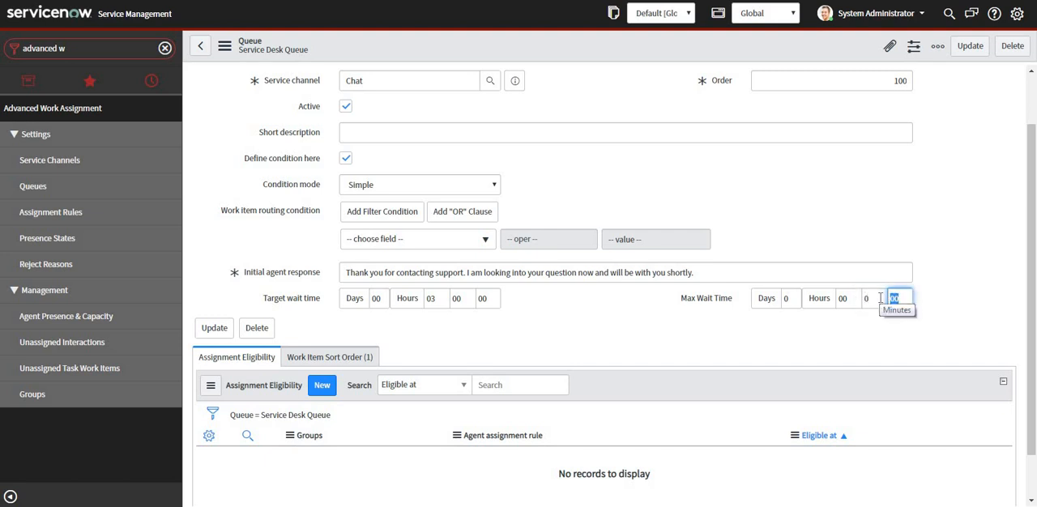
pyautogui.write('30')
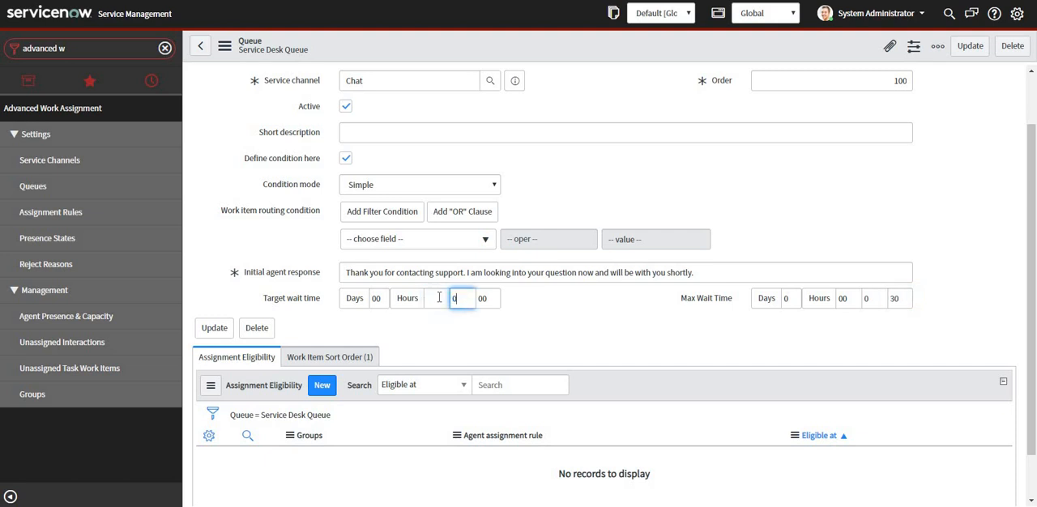
pyautogui.write('03')
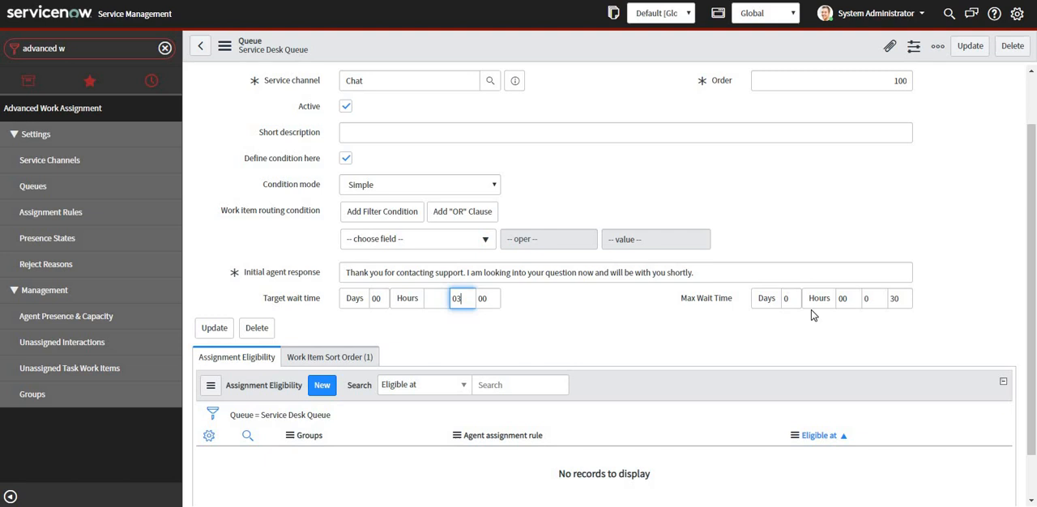
pyautogui.moveTo(747, 303)
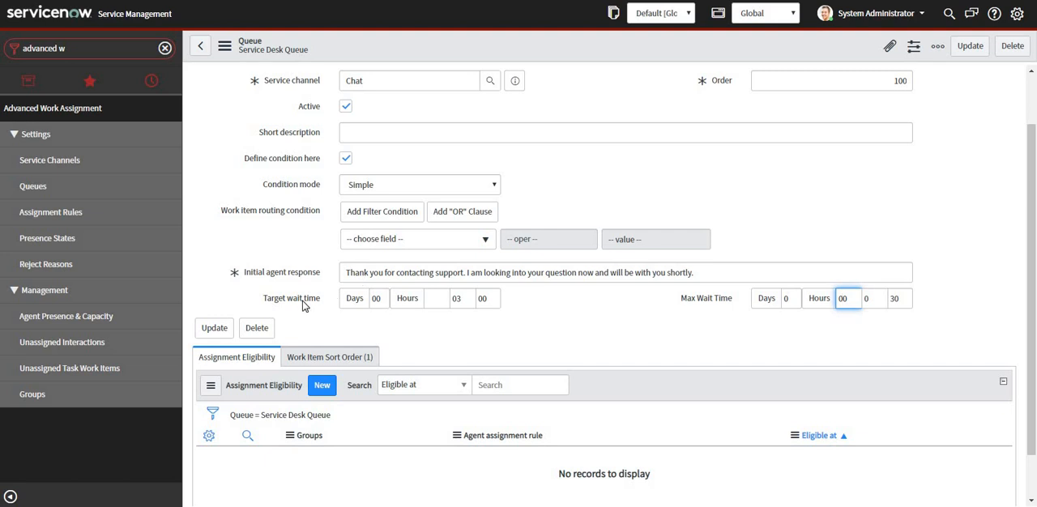
pyautogui.click(459, 299)
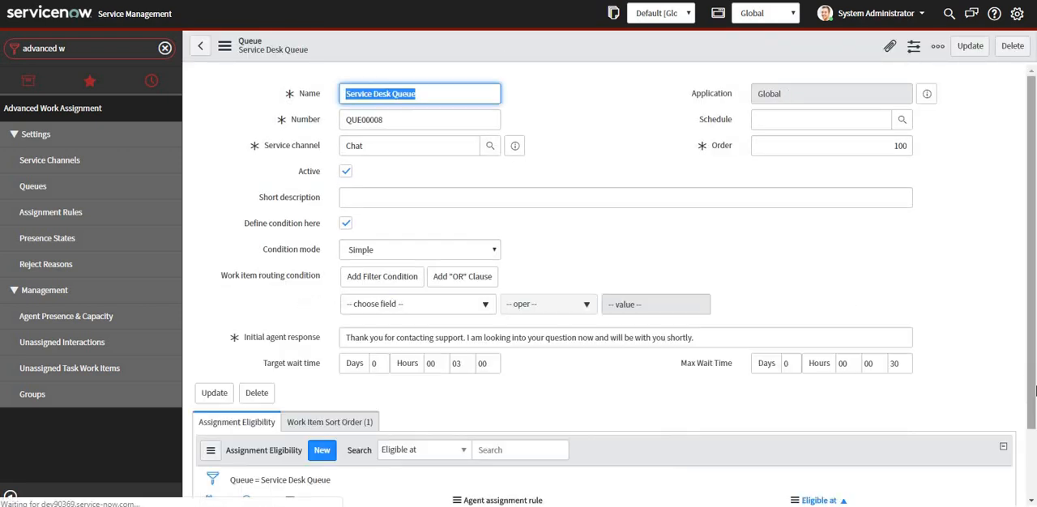
pyautogui.scroll(-3)
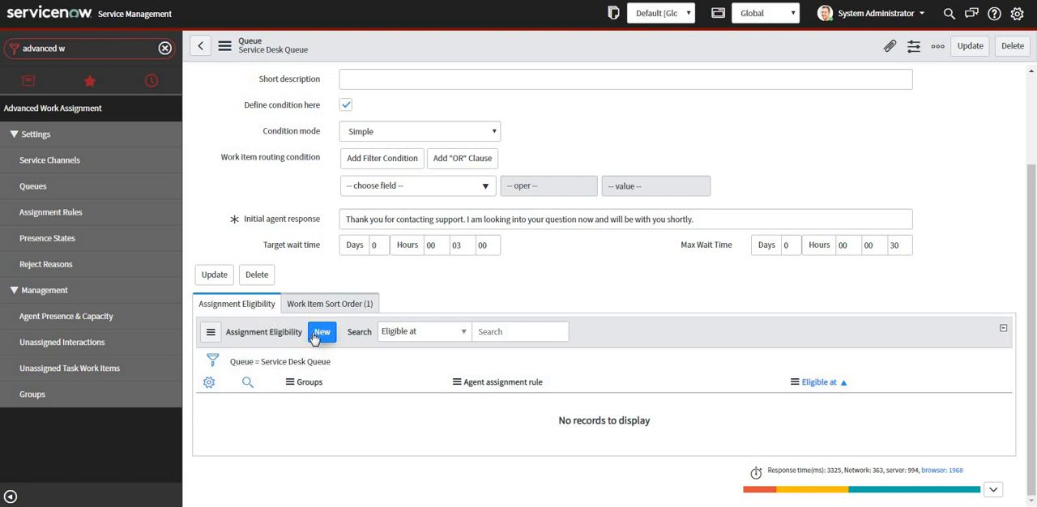
# Step: Start a new assignment eligibility entry and pick Chat Assignment Rule via lookup
pyautogui.click(321, 331)
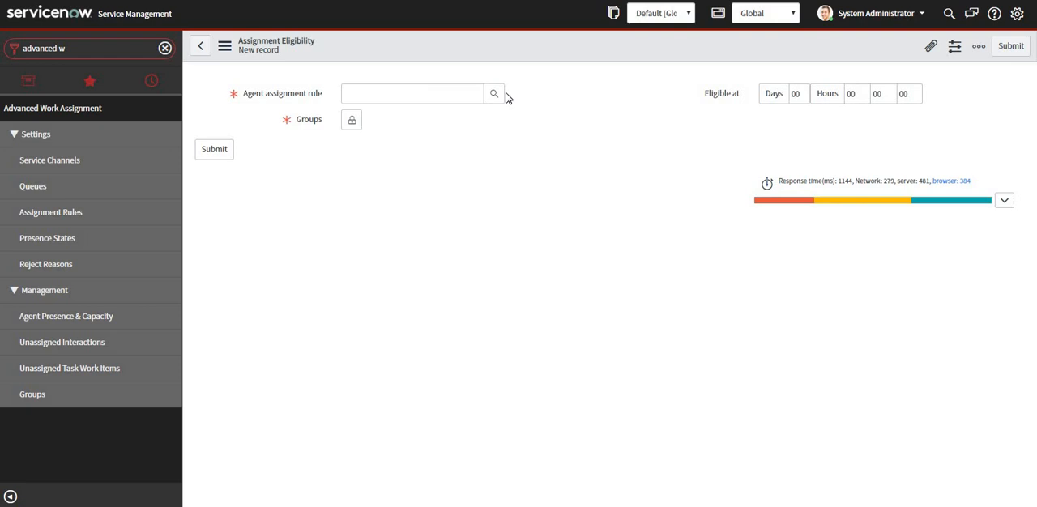
pyautogui.click(492, 94)
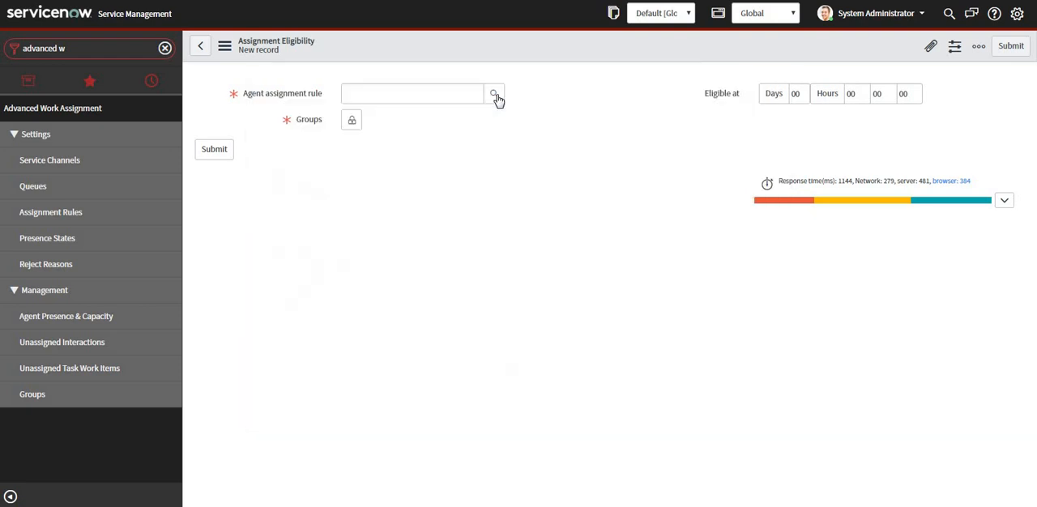
pyautogui.click(496, 94)
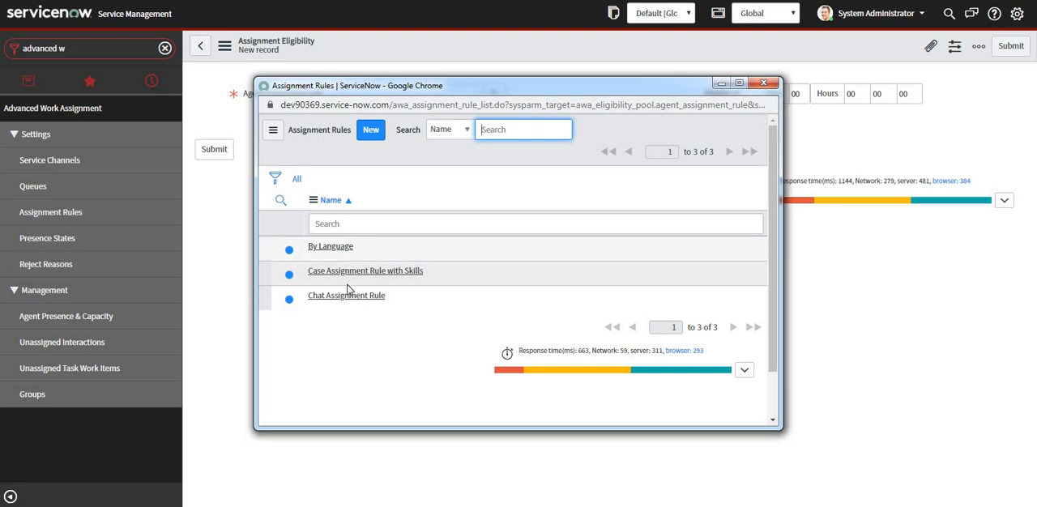
pyautogui.click(347, 295)
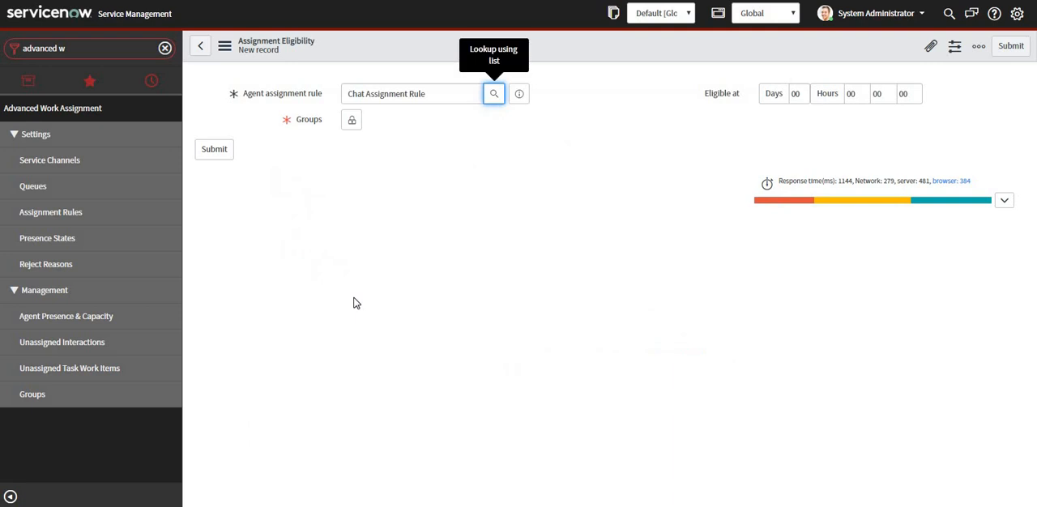
# Step: Add the Service Desk Agents group and save the eligibility record
pyautogui.click(352, 120)
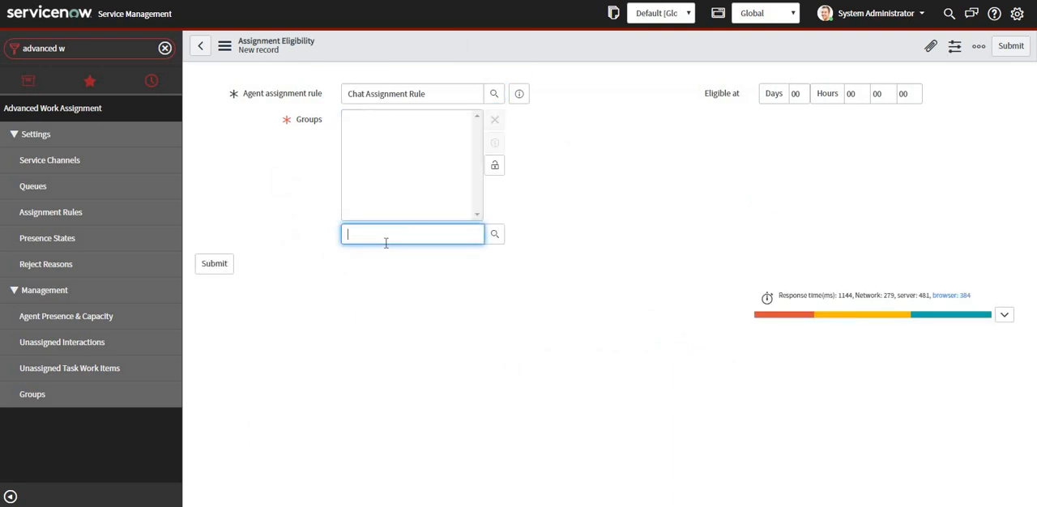
pyautogui.write('service')
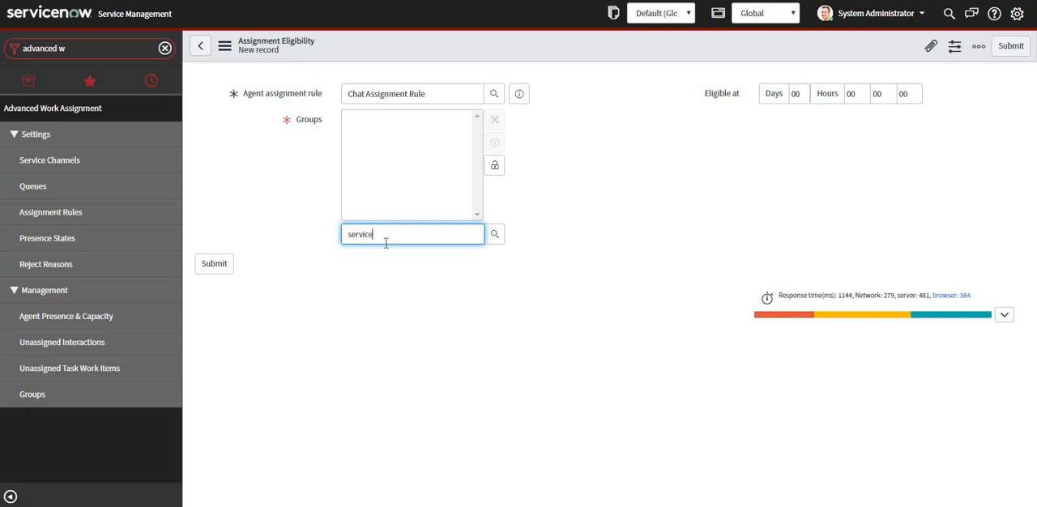
pyautogui.write('service')
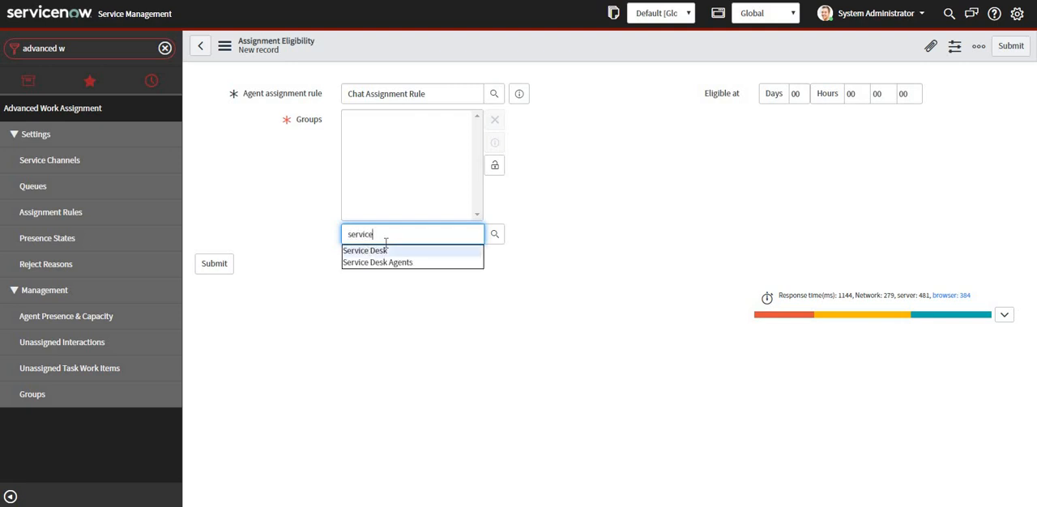
pyautogui.click(376, 262)
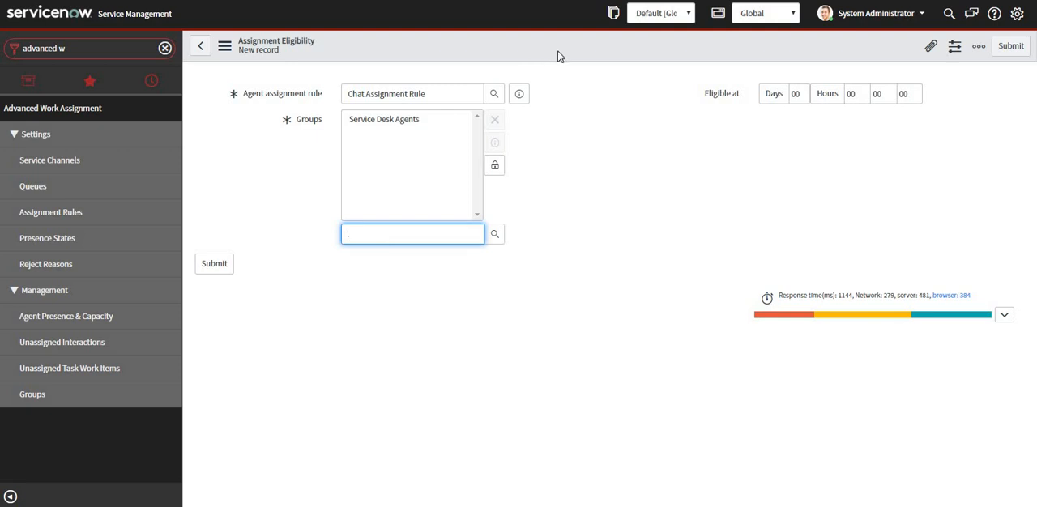
pyautogui.rightClick(559, 56)
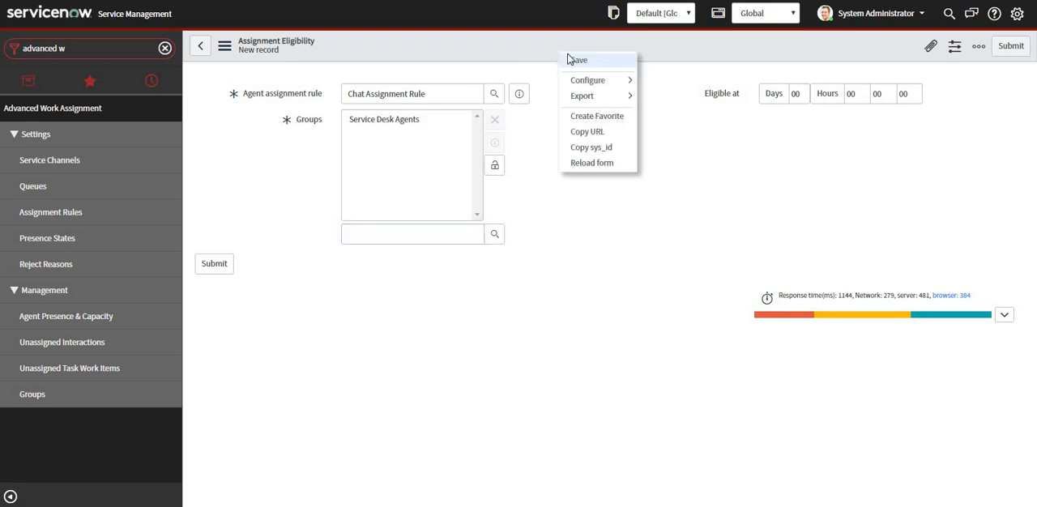
pyautogui.click(576, 58)
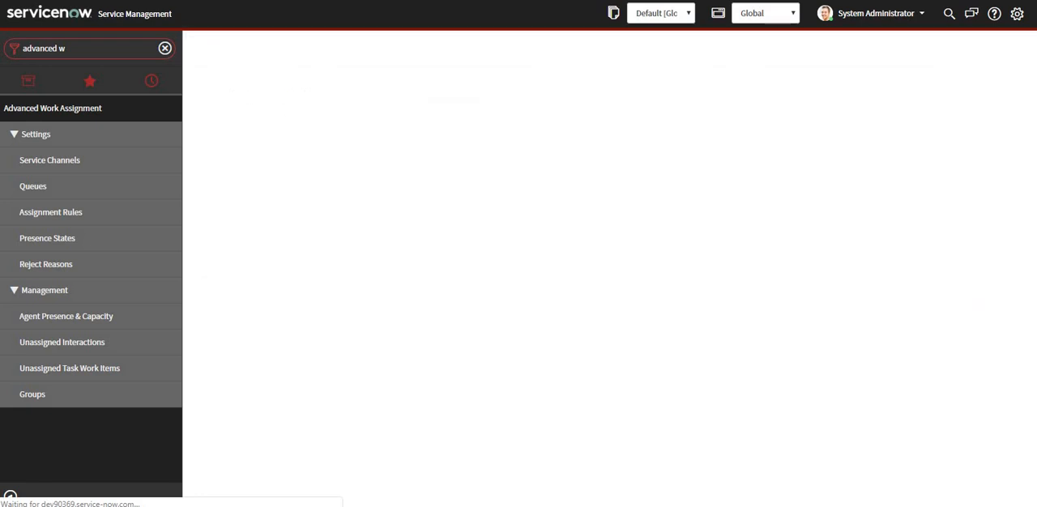
pyautogui.click(50, 213)
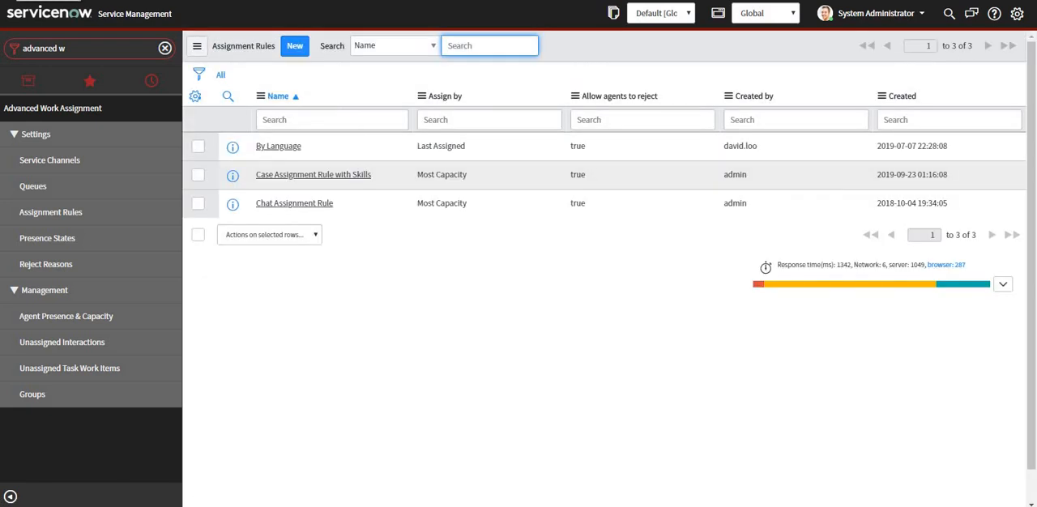
pyautogui.click(295, 202)
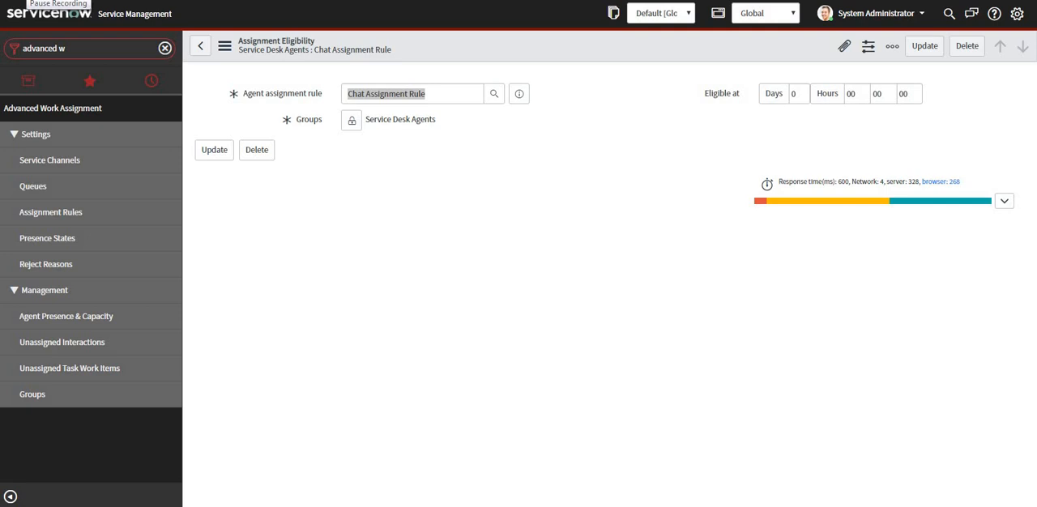
pyautogui.moveTo(52, 213)
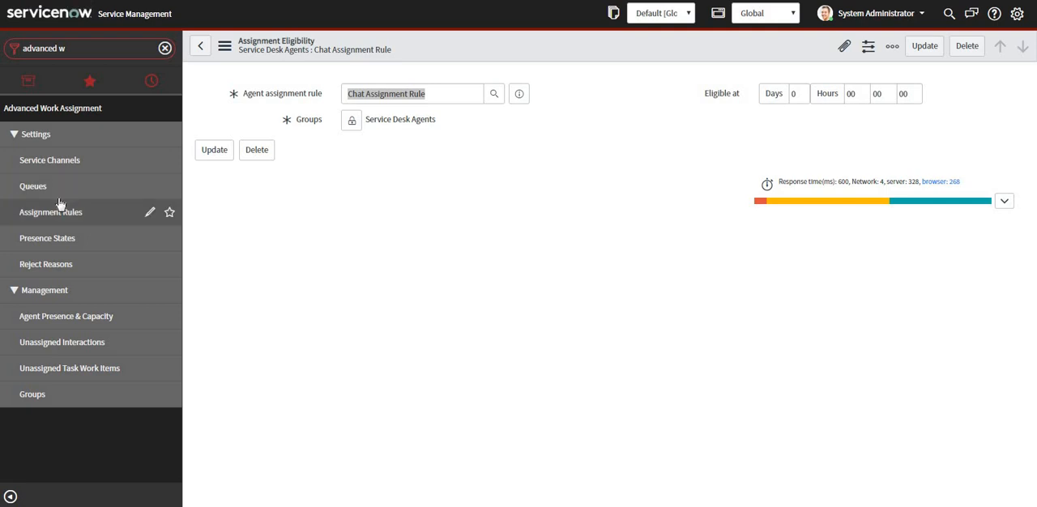
# Step: Reopen Service Desk Queue and scroll to its Assignment Eligibility list showing Service Desk Agents
pyautogui.click(32, 187)
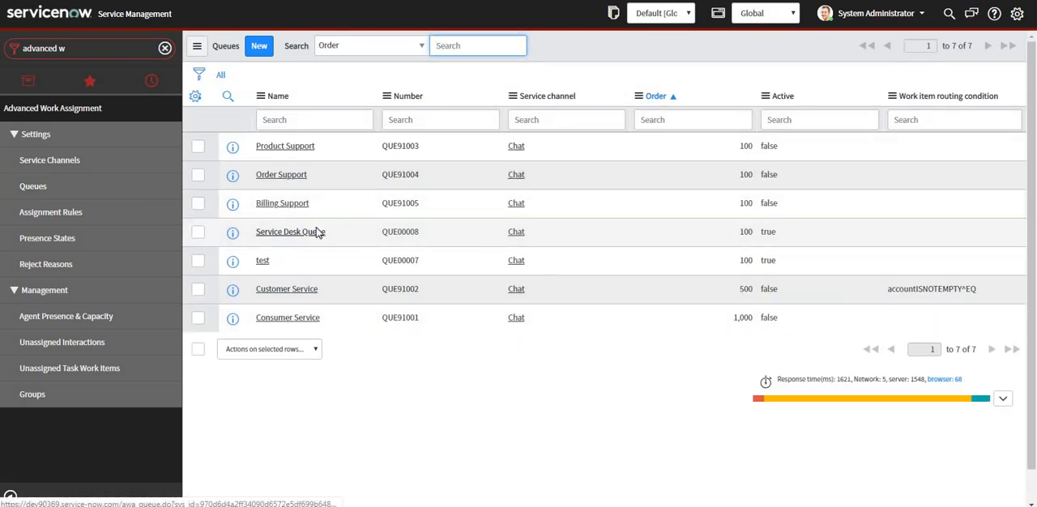
pyautogui.click(285, 231)
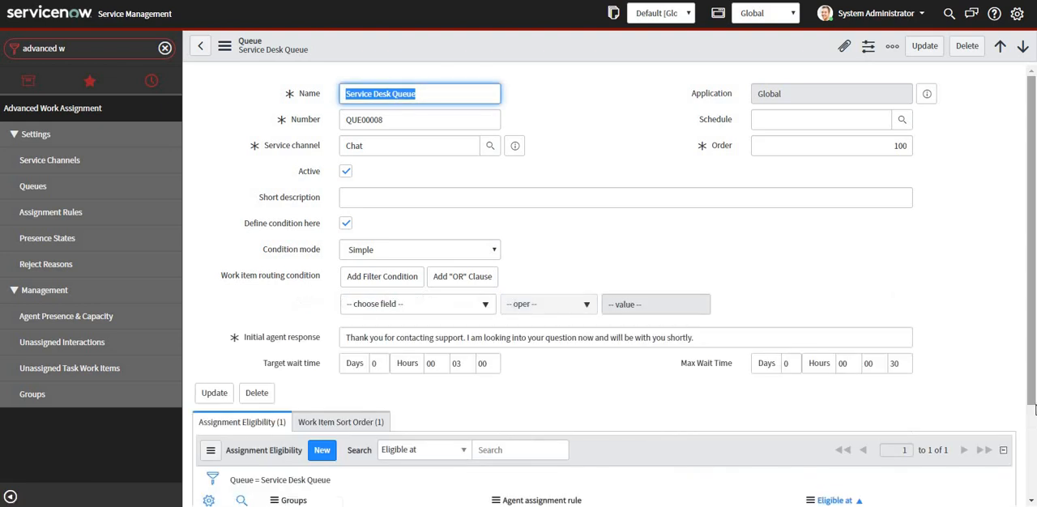
pyautogui.scroll(-3)
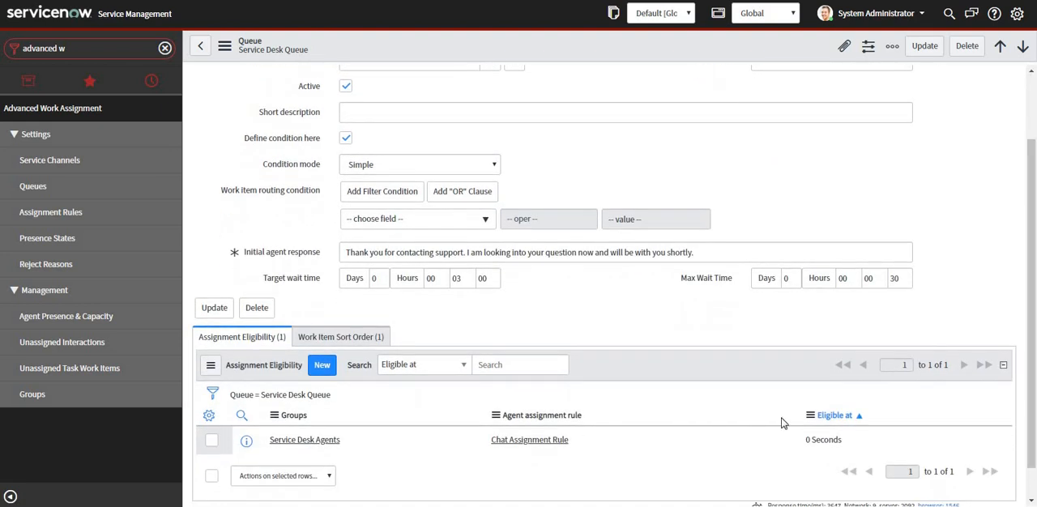
pyautogui.moveTo(387, 312)
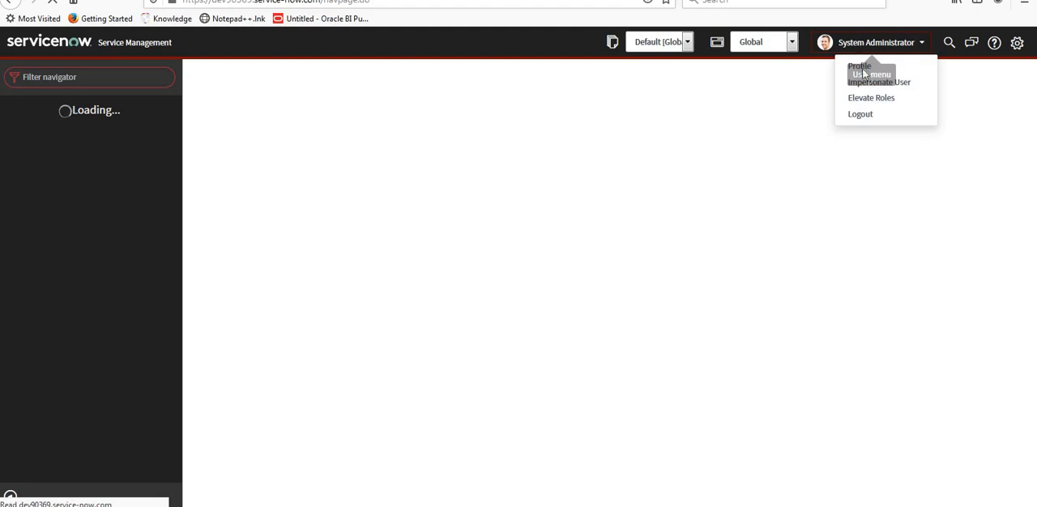
# Step: Impersonate the agent David Loo by searching 'david' and confirming
pyautogui.click(879, 81)
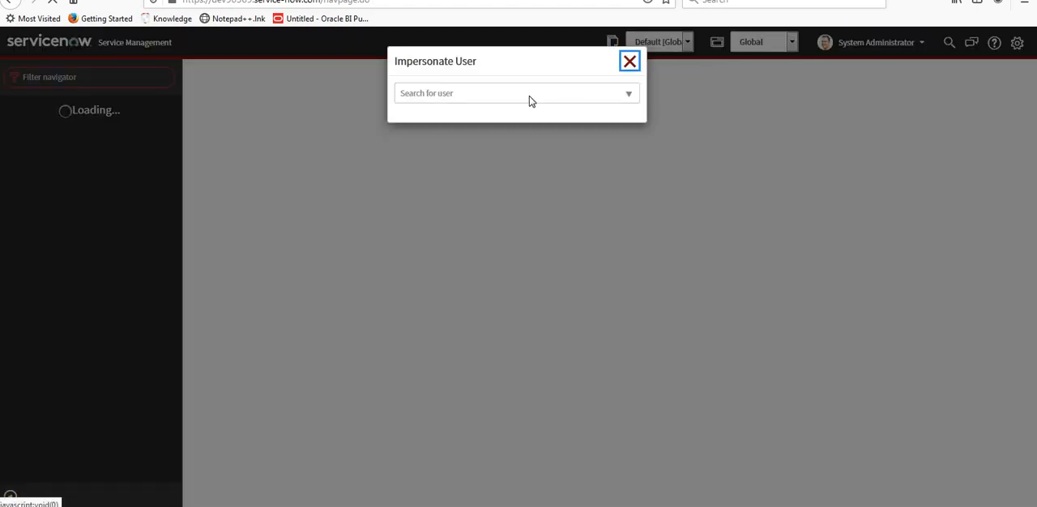
pyautogui.write('david')
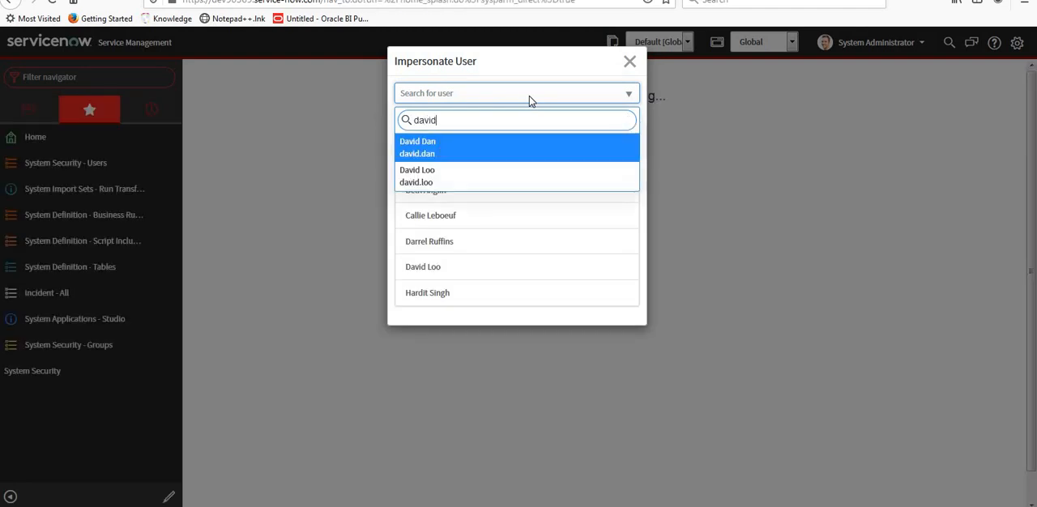
pyautogui.click(515, 175)
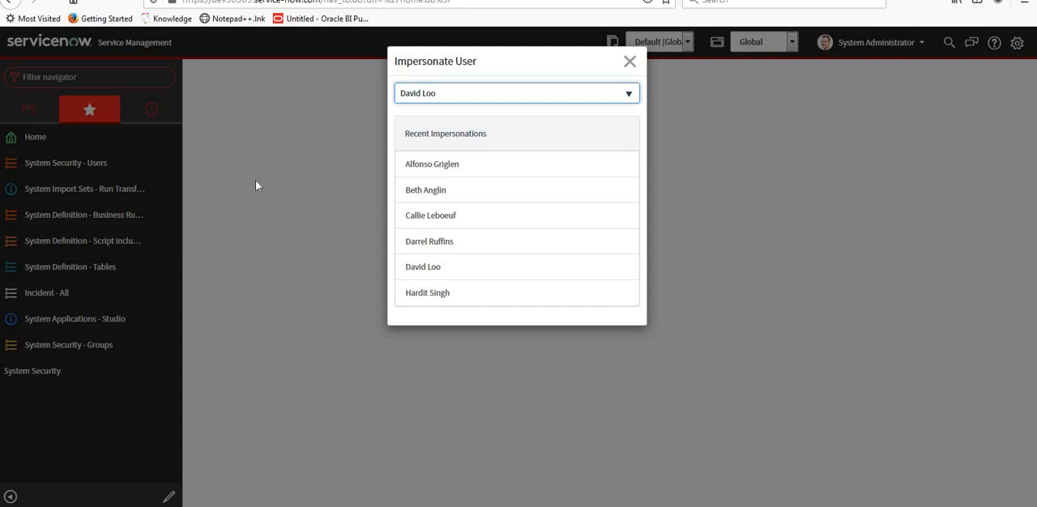
pyautogui.click(423, 266)
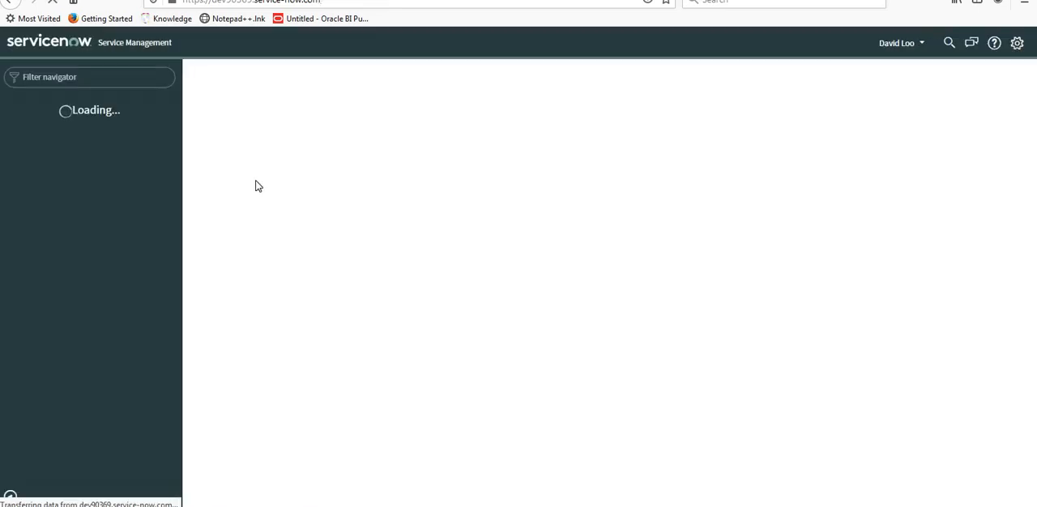
# Step: Filter the navigator for 'agent wo' and launch Agent Workspace Home as David Loo
pyautogui.write('age')
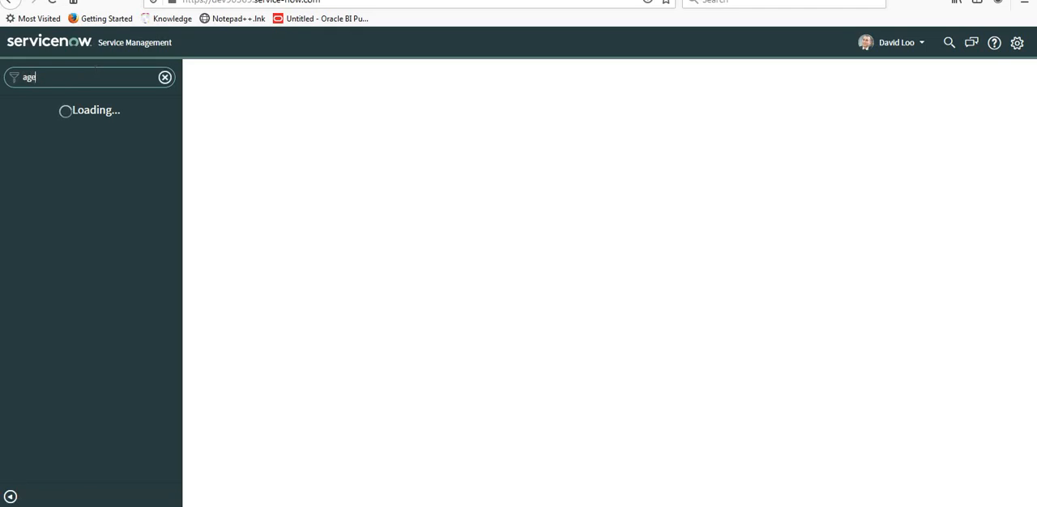
pyautogui.click(64, 188)
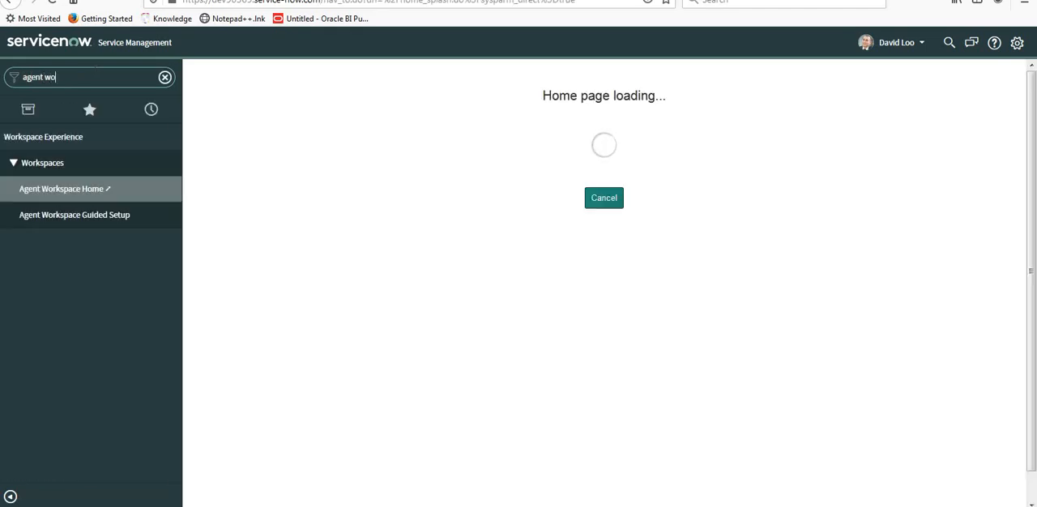
pyautogui.click(62, 188)
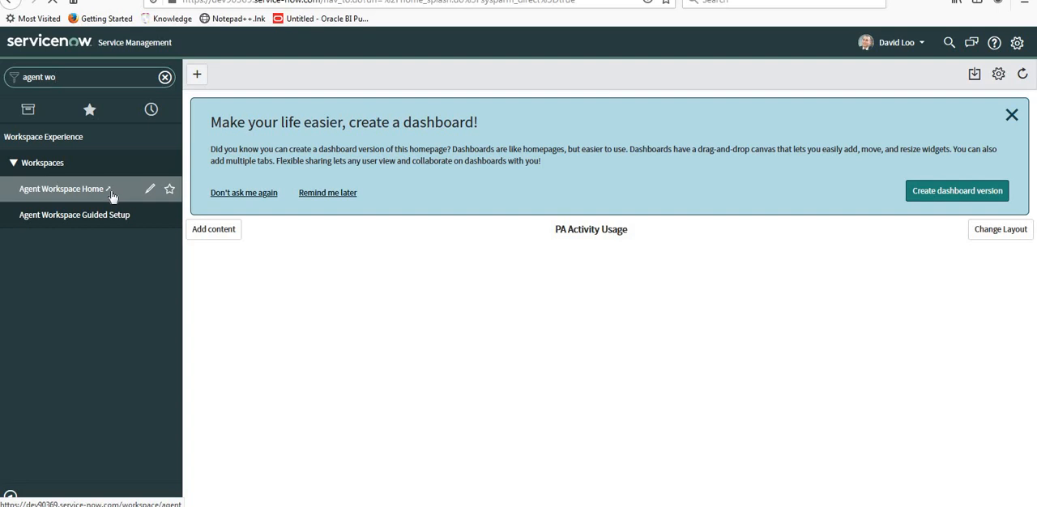
pyautogui.click(196, 74)
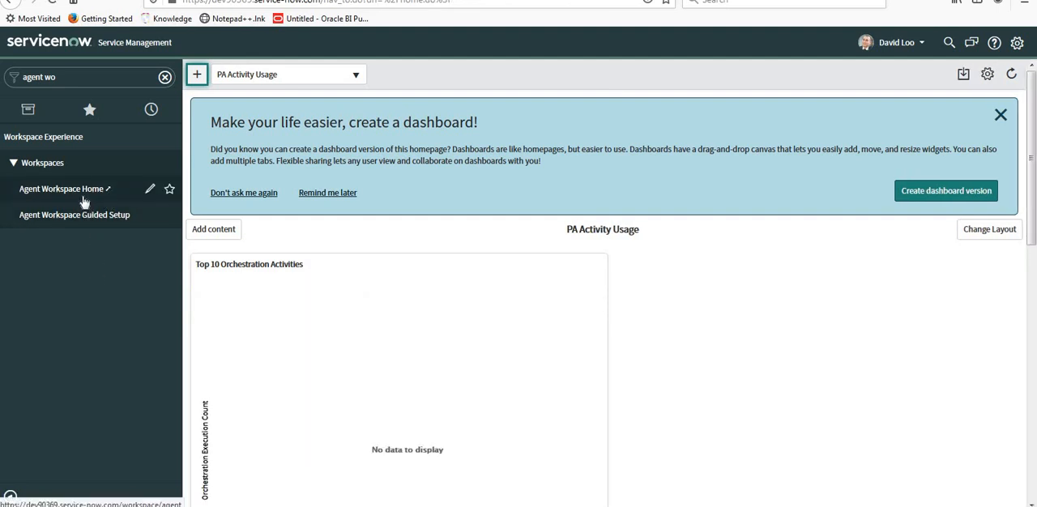
pyautogui.click(62, 188)
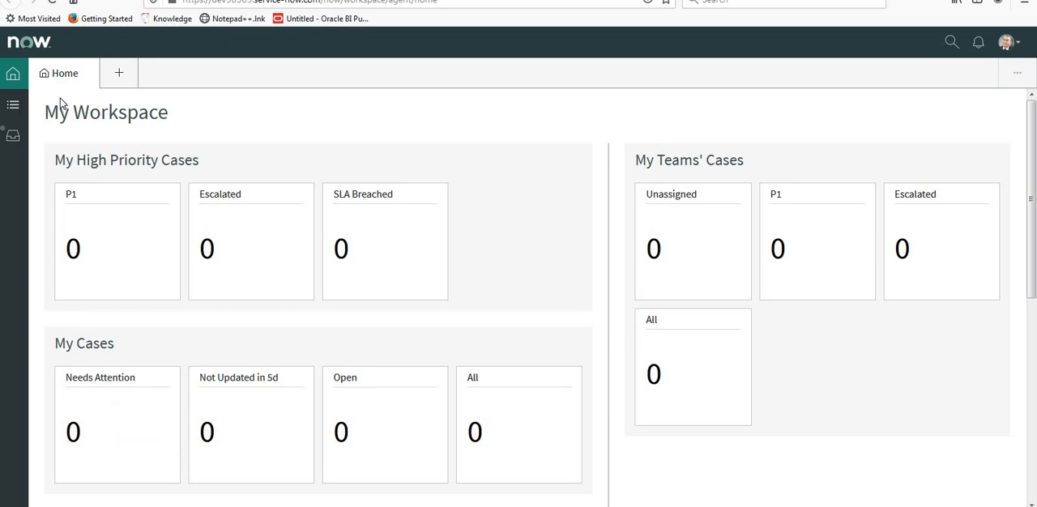
pyautogui.moveTo(190, 166)
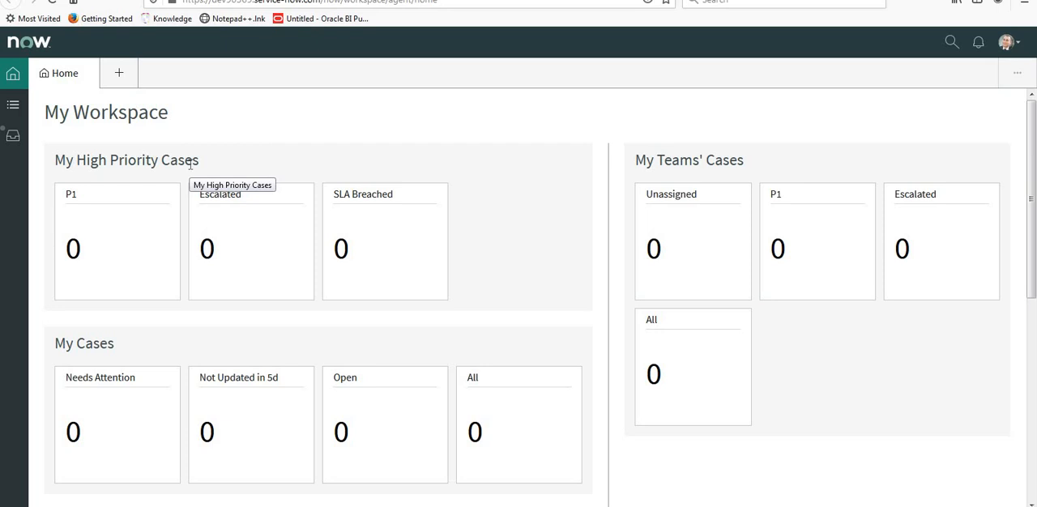
pyautogui.moveTo(13, 106)
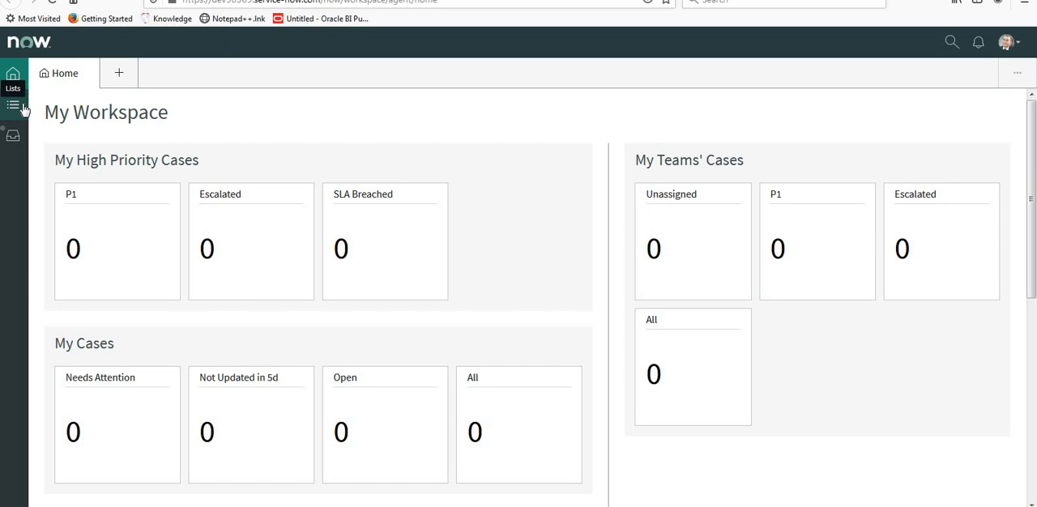
# Step: In the agent Inbox, set the status to Available for Chat
pyautogui.click(13, 105)
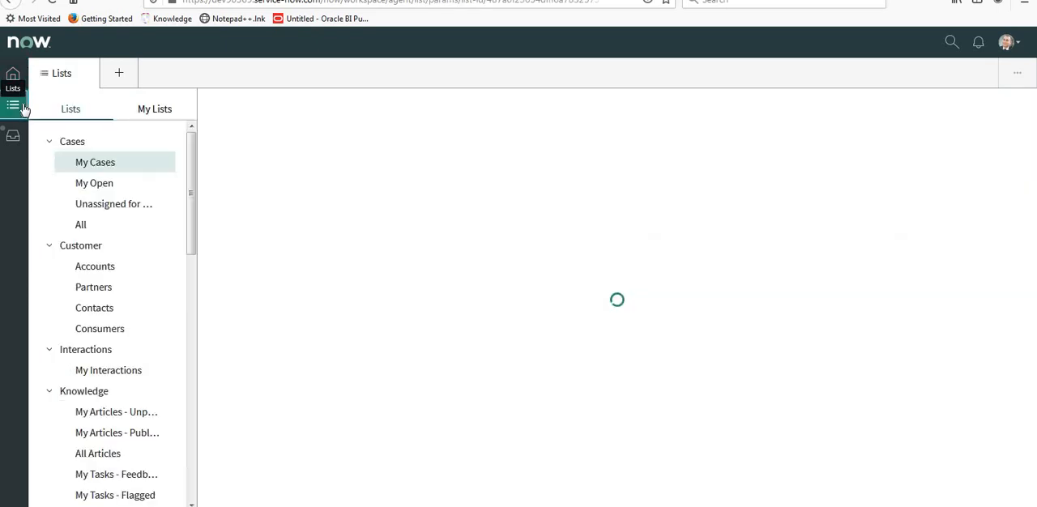
pyautogui.click(13, 136)
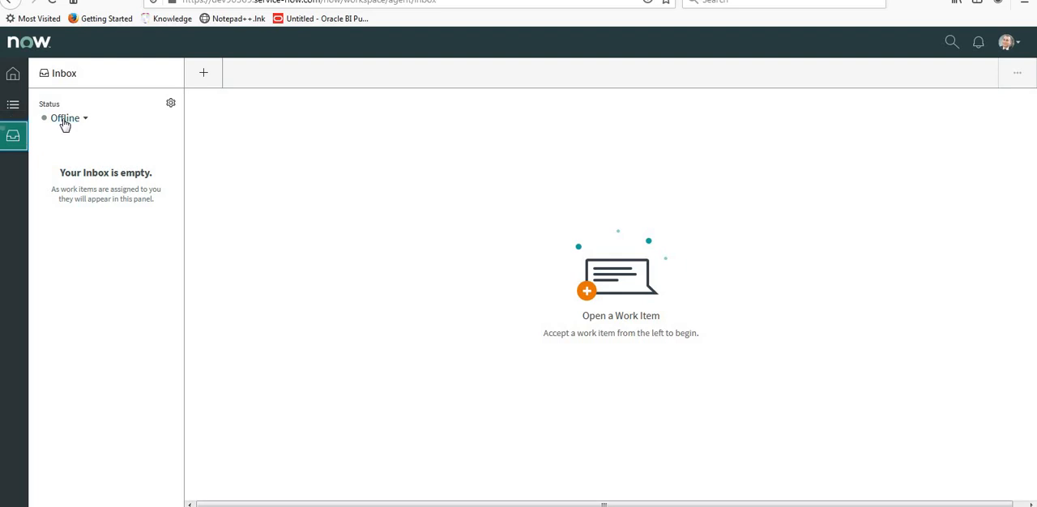
pyautogui.click(67, 116)
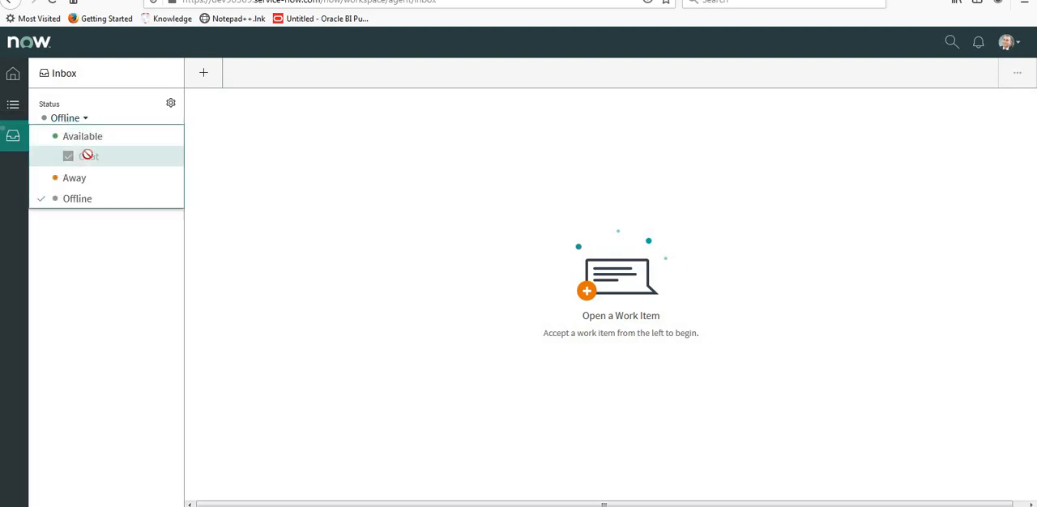
pyautogui.moveTo(110, 153)
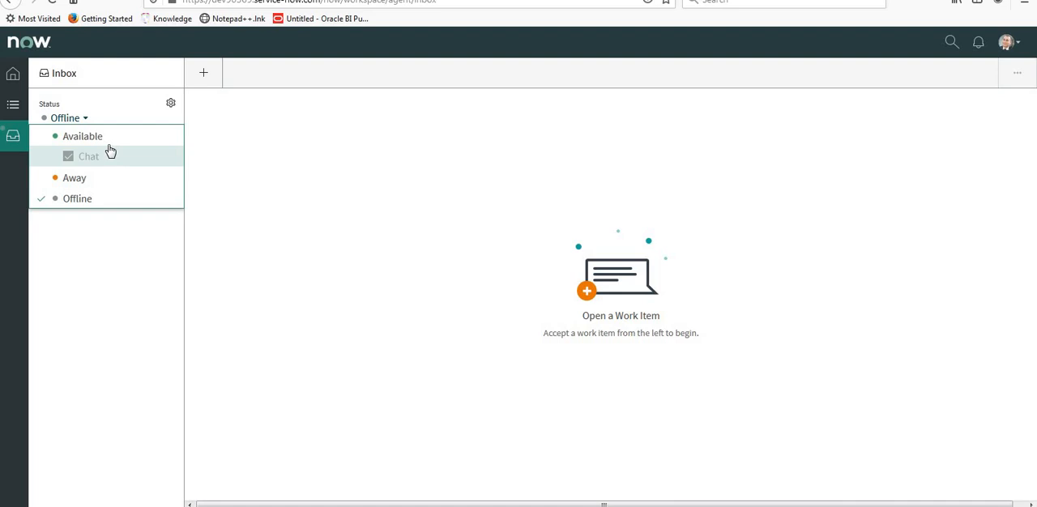
pyautogui.click(82, 137)
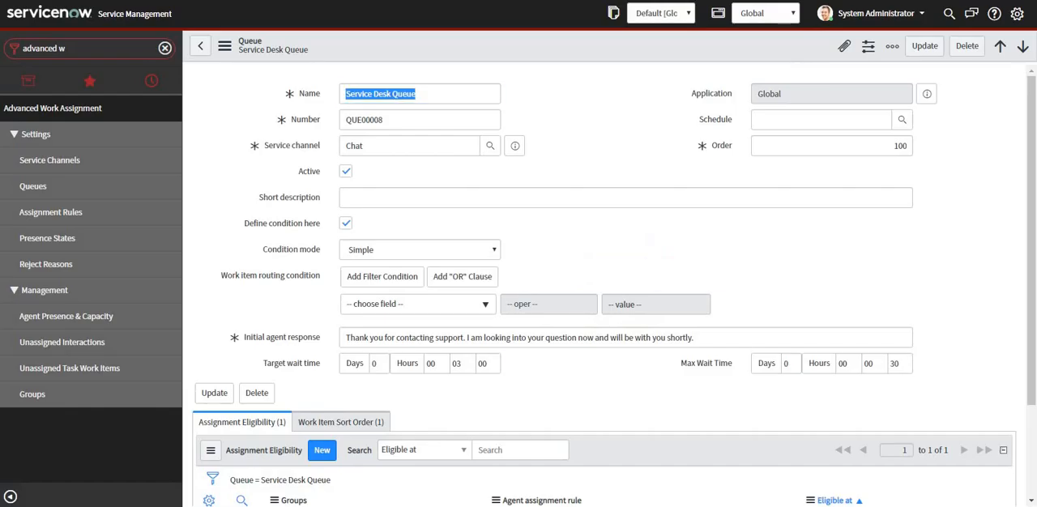
# Step: Request a live agent from the Now Support chat via Contact Live Agent
pyautogui.click(418, 94)
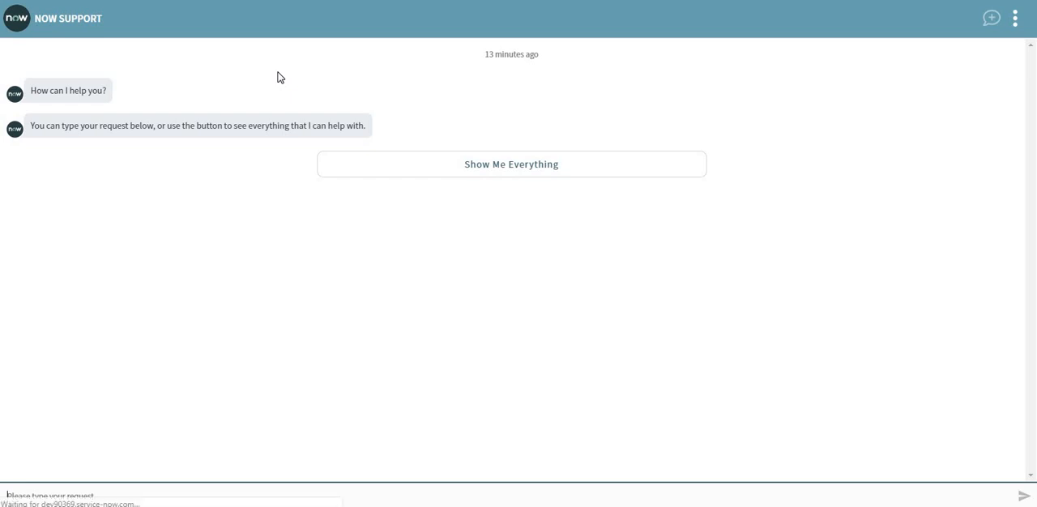
pyautogui.click(992, 18)
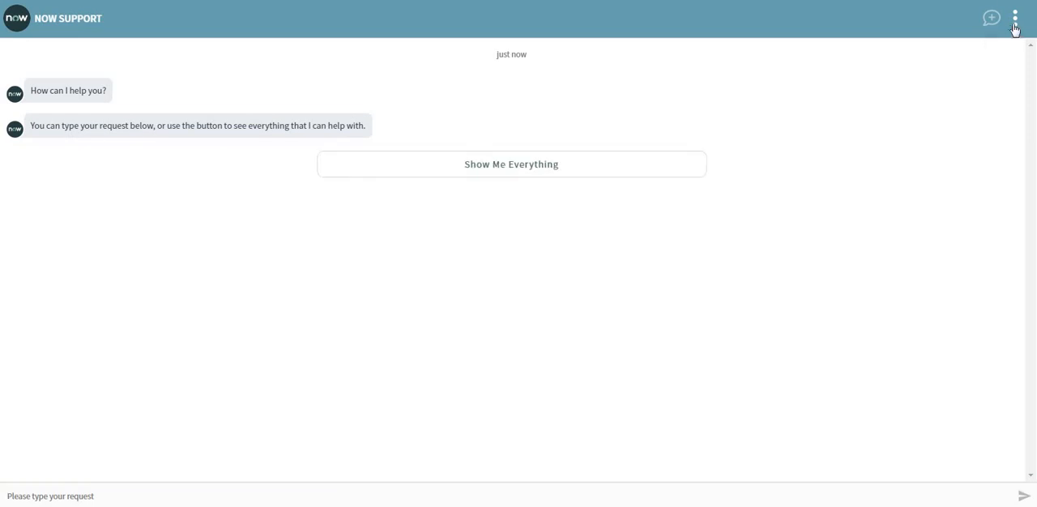
pyautogui.click(1015, 18)
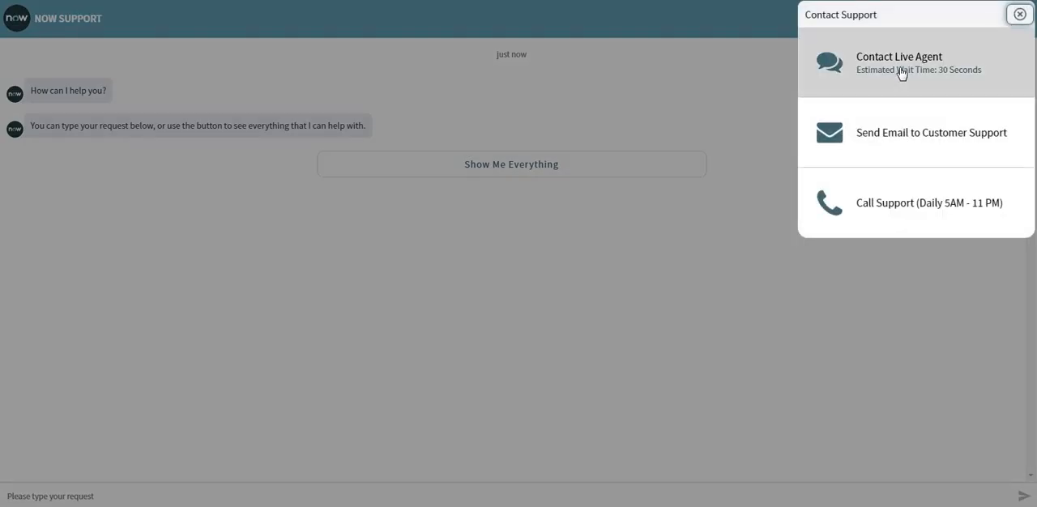
pyautogui.click(1019, 13)
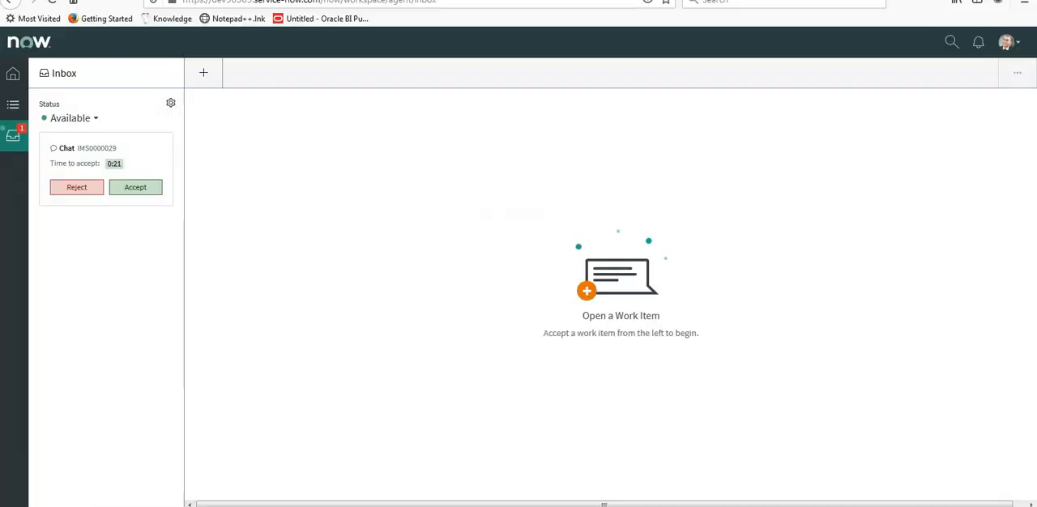
pyautogui.moveTo(118, 303)
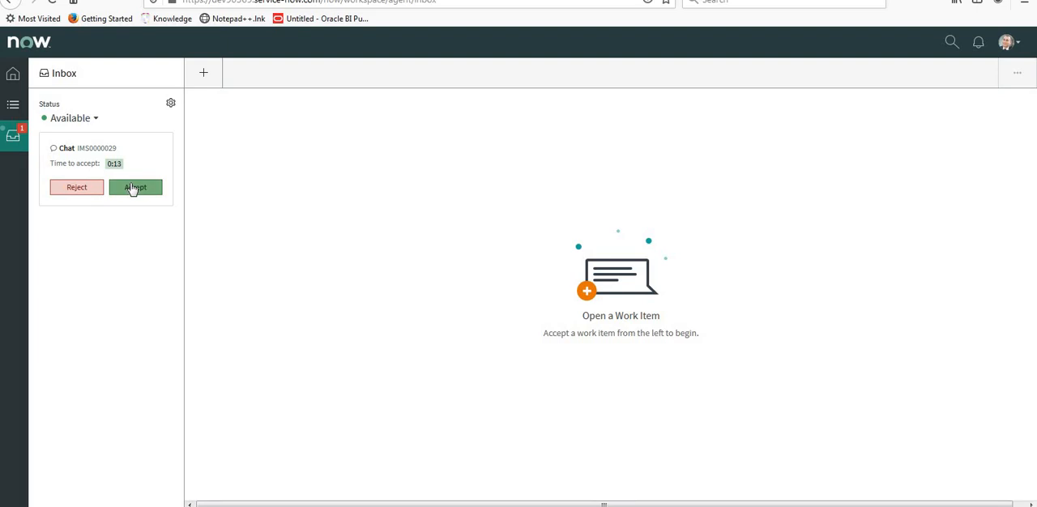
# Step: Accept the incoming chat IMS0000029 work item in the Inbox
pyautogui.click(136, 188)
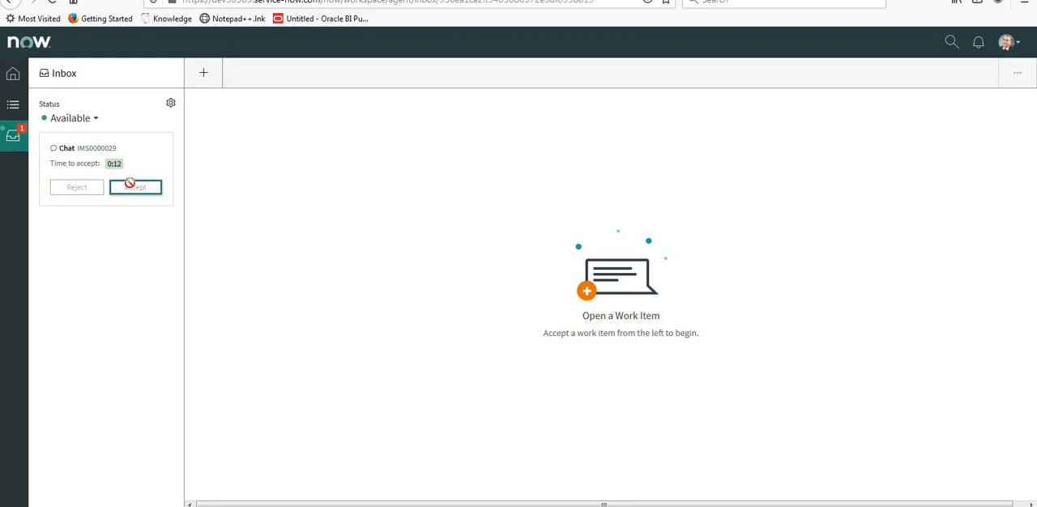
pyautogui.click(136, 188)
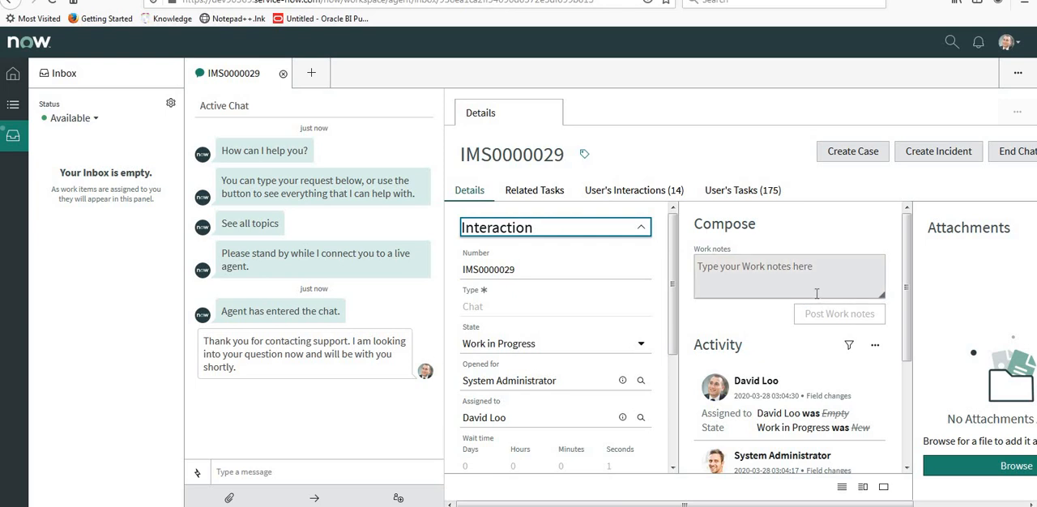
# Step: Send the customer 'Hi I am David' and then 'hello' in chat IMS0000029
pyautogui.click(788, 276)
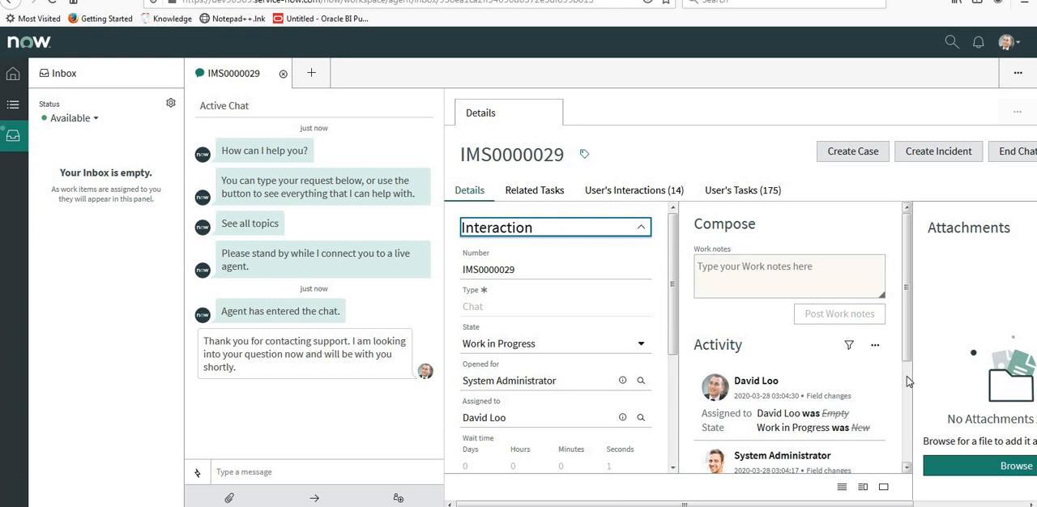
pyautogui.scroll(-3)
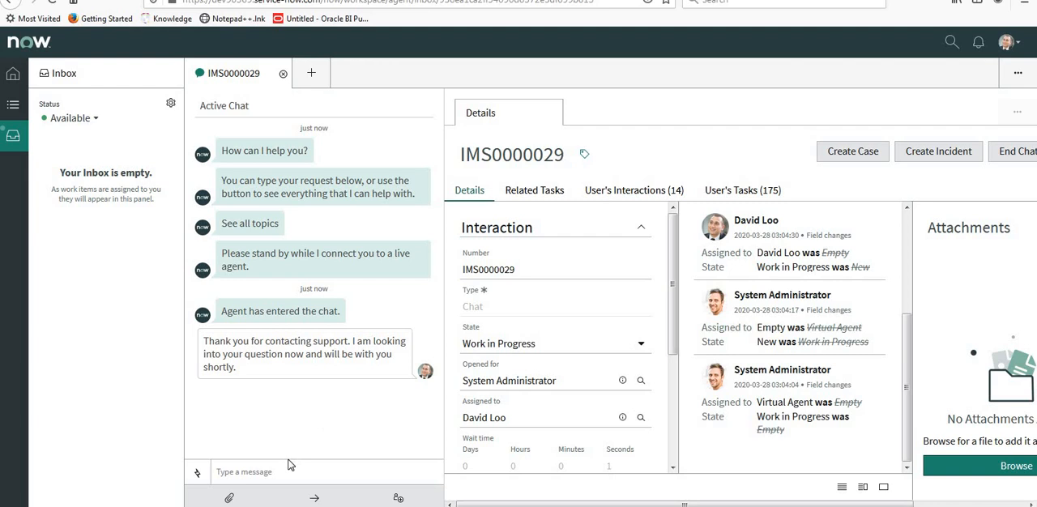
pyautogui.click(243, 472)
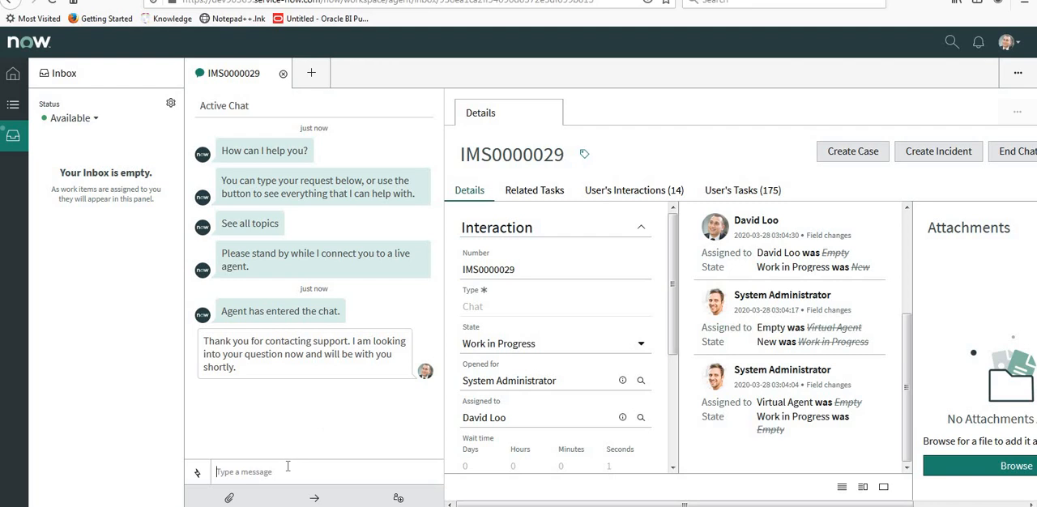
pyautogui.write('Hi')
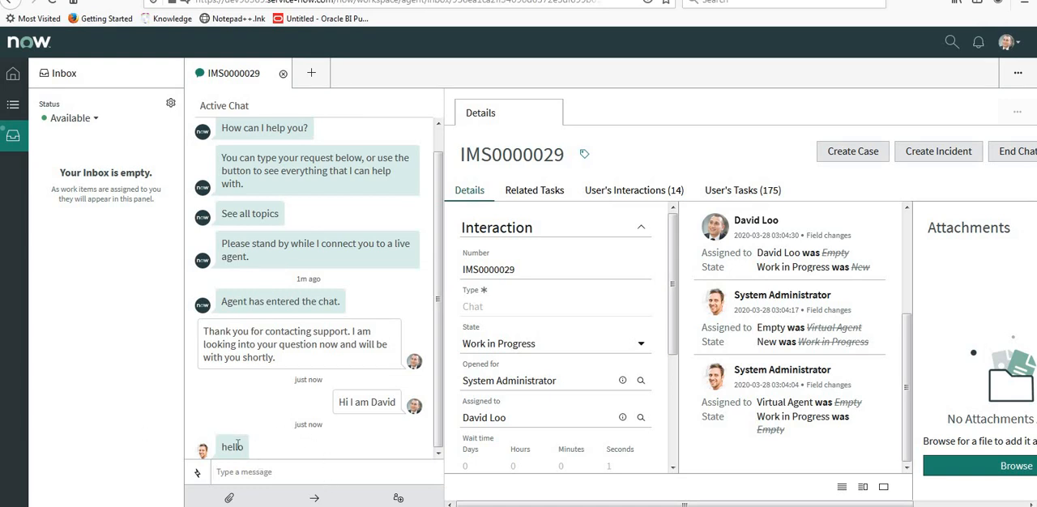
pyautogui.doubleClick(233, 447)
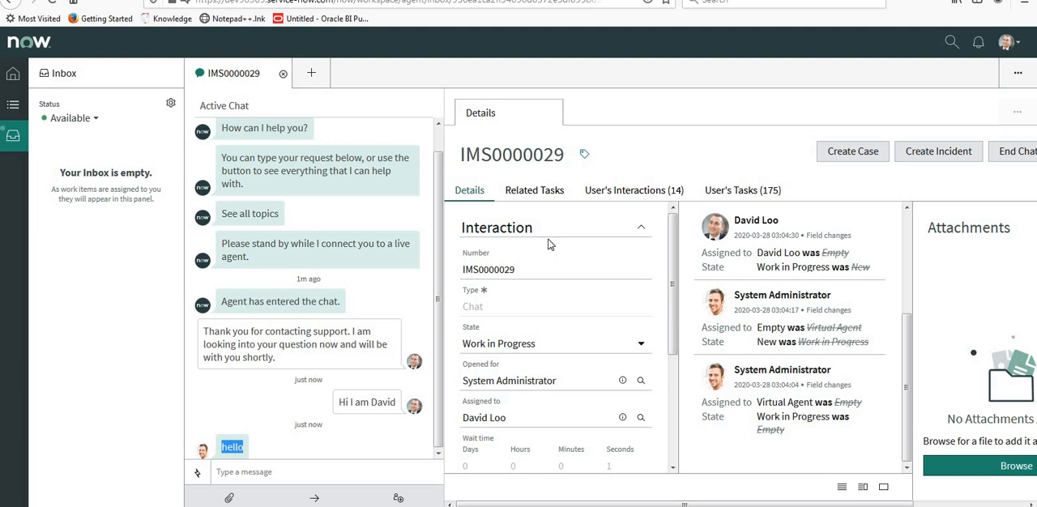
pyautogui.moveTo(707, 185)
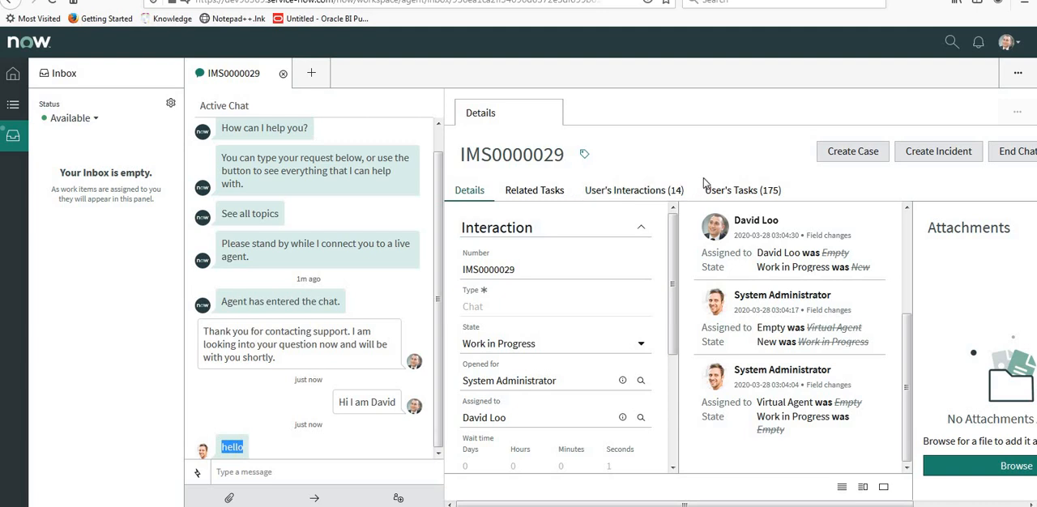